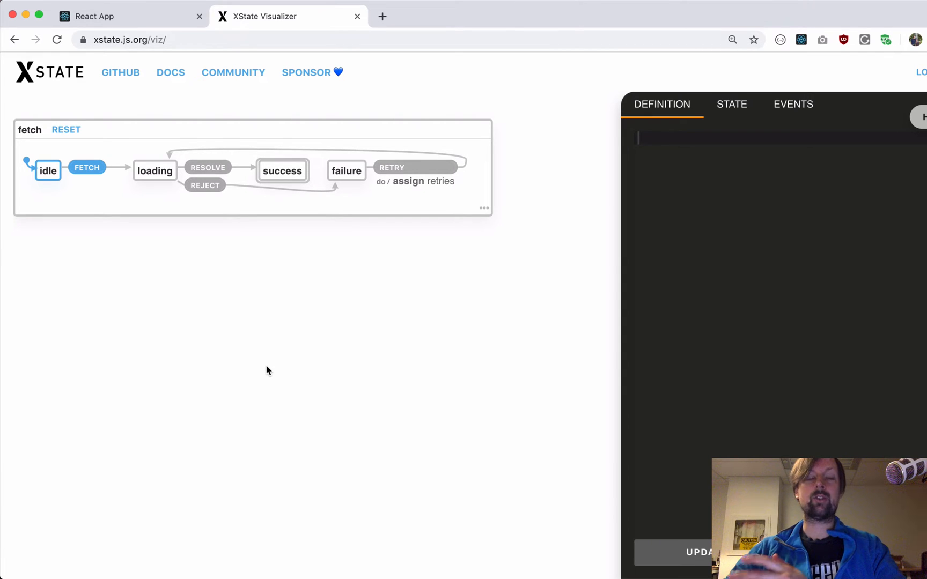
mouse_move(742, 242)
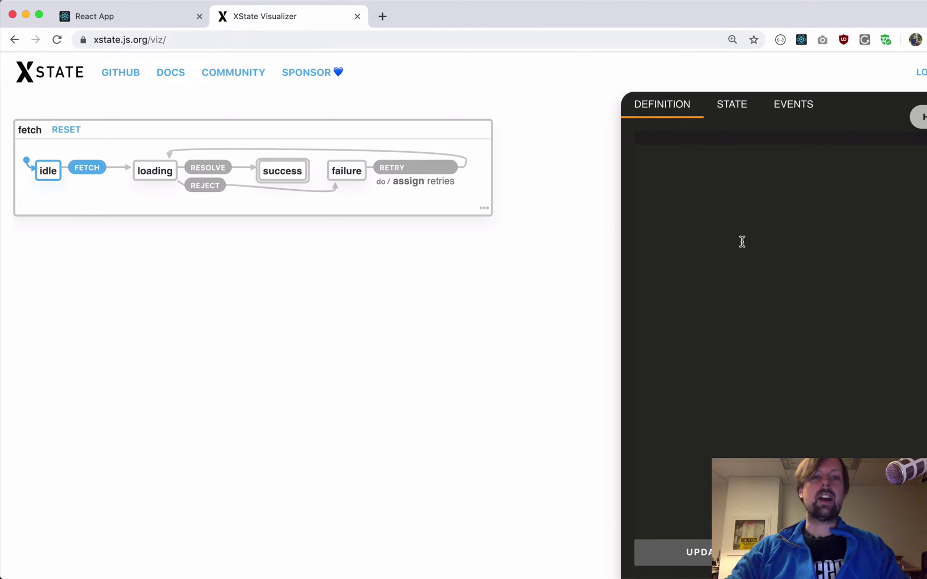
mouse_move(652, 277)
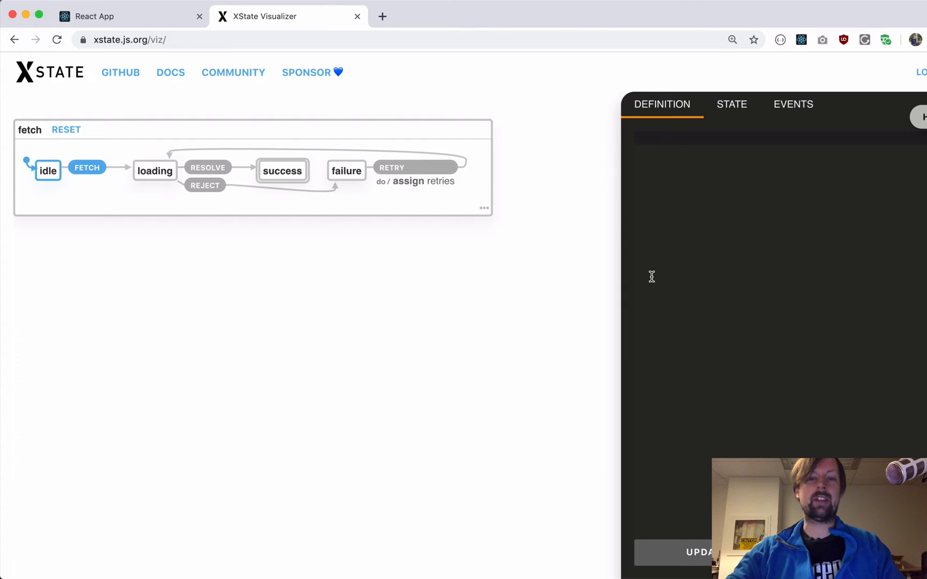
Write const toggleMachine = new Machine with id 'toggleMachine' and initial state 'inactive'
type("const t")
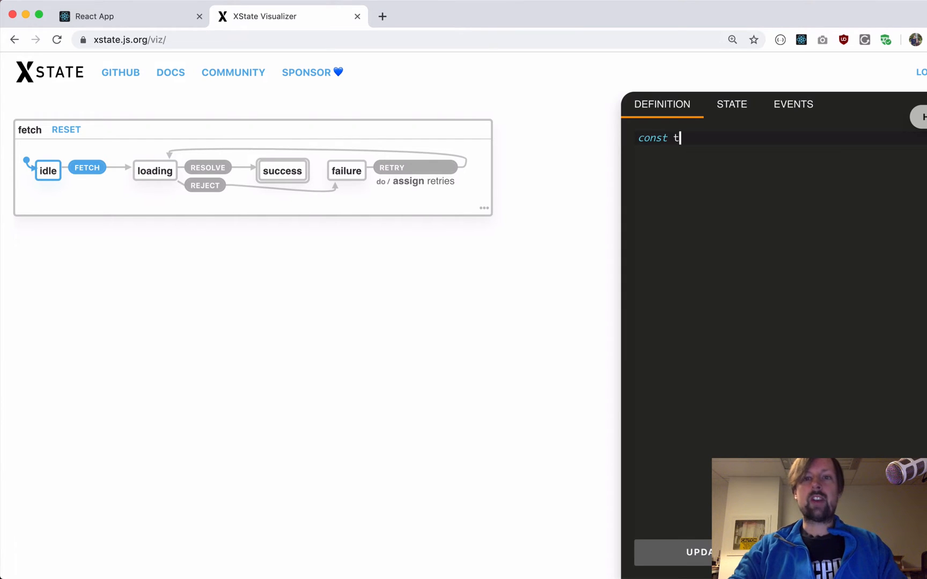
type("oggleMachine = new Machine({")
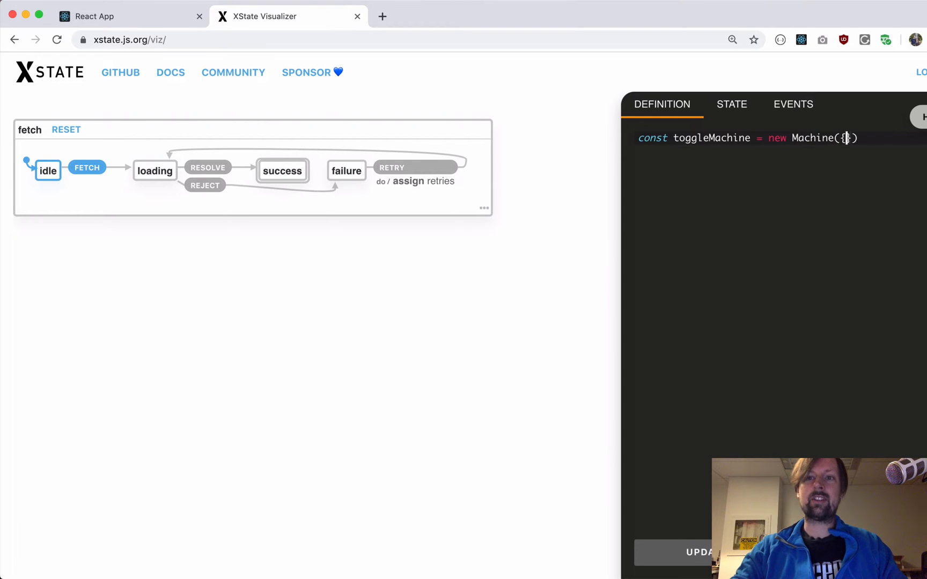
key("Enter")
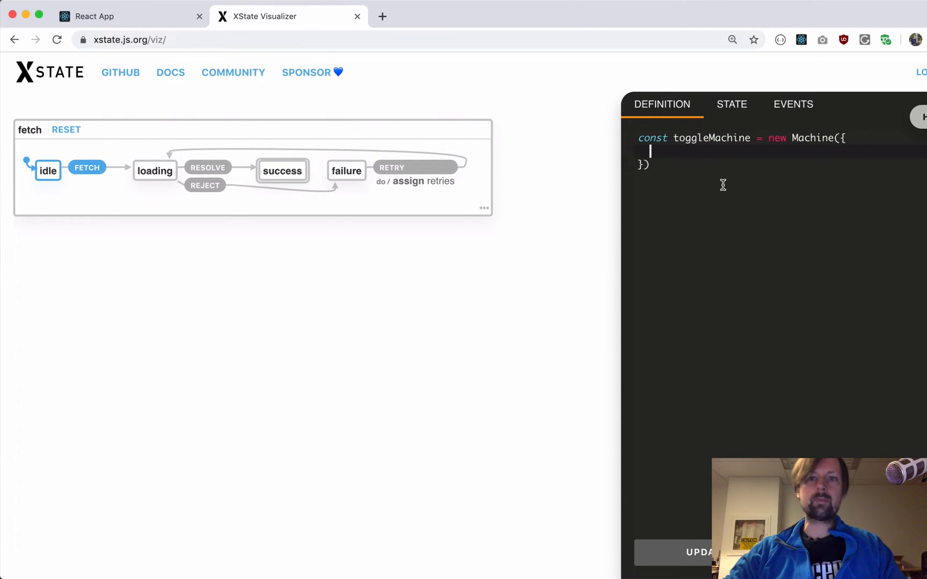
mouse_move(583, 255)
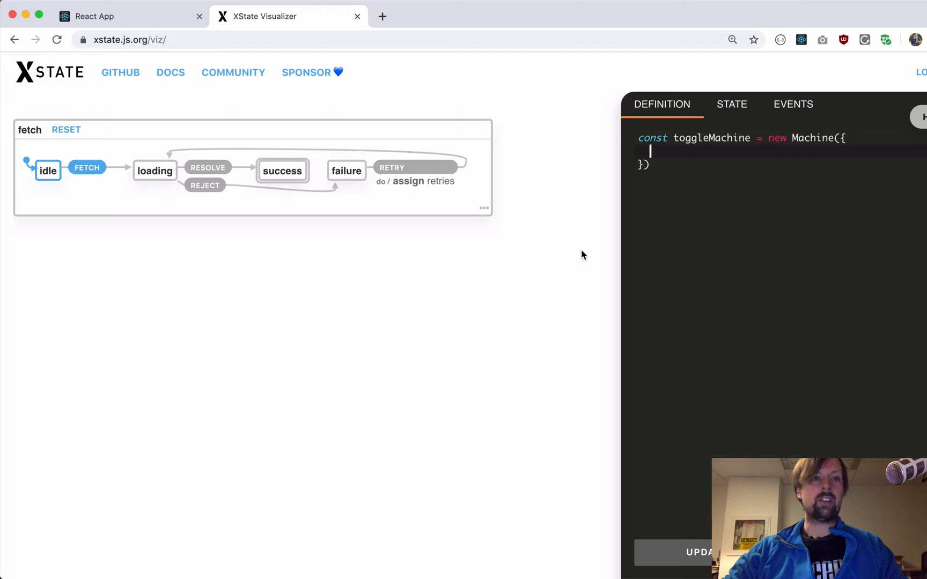
mouse_move(83, 119)
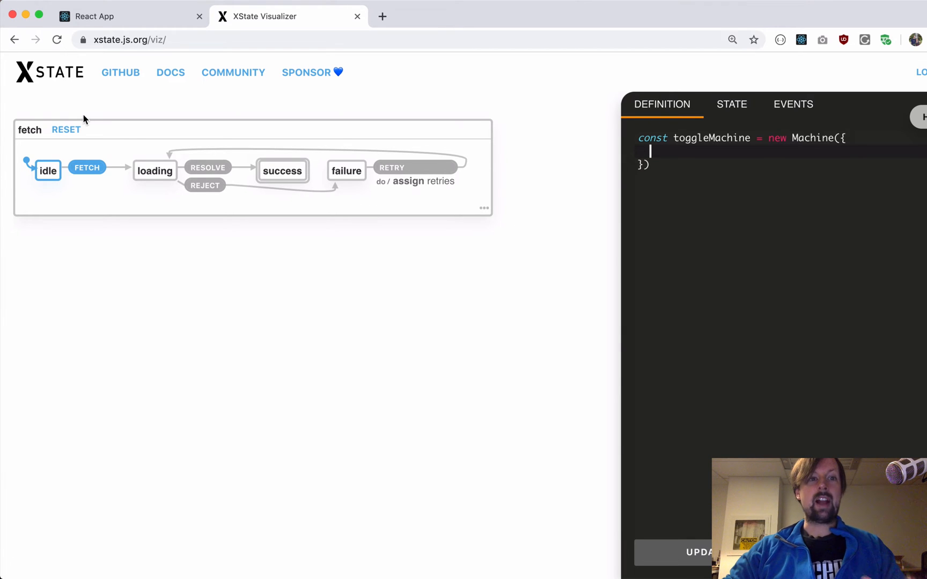
mouse_move(408, 157)
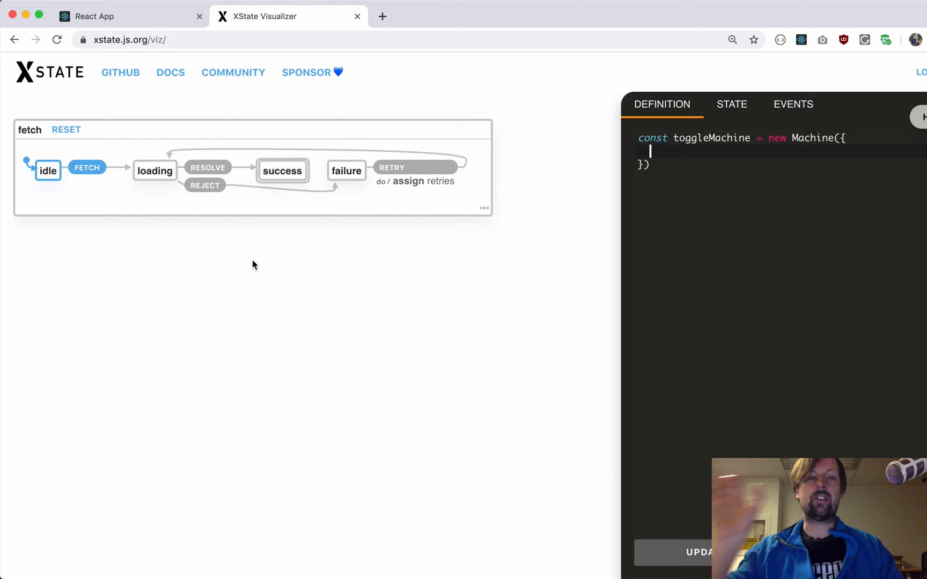
type("i")
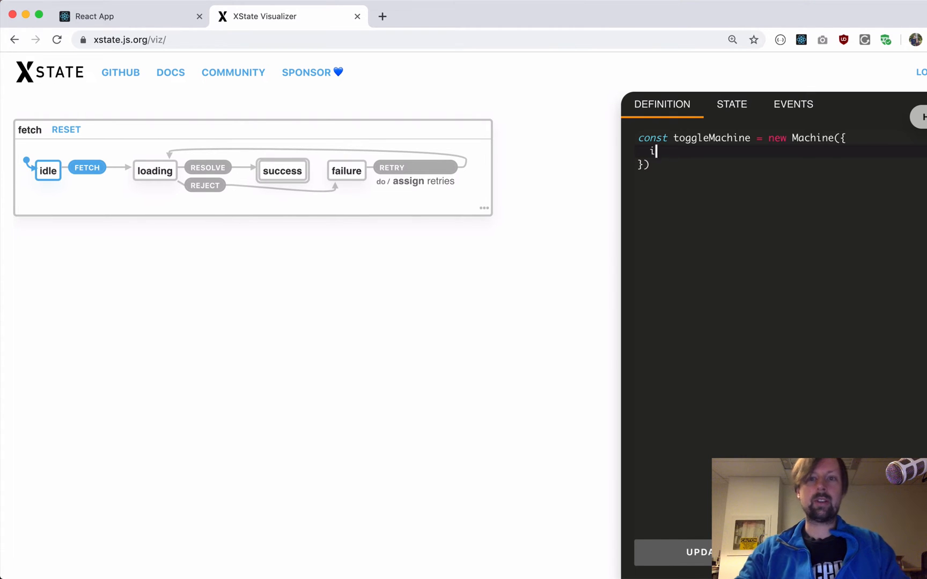
type("d: 't")
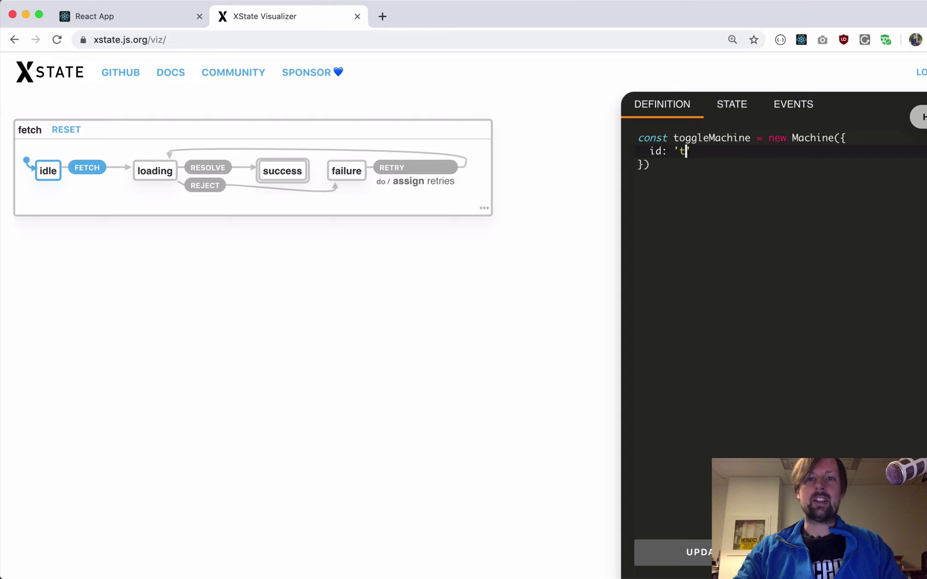
type("oggleMachine',")
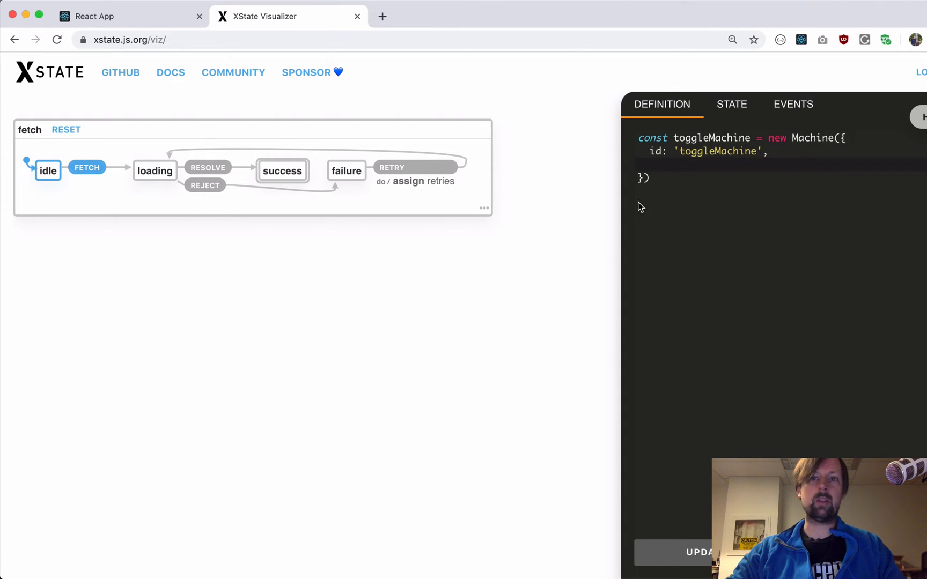
left_click(706, 179)
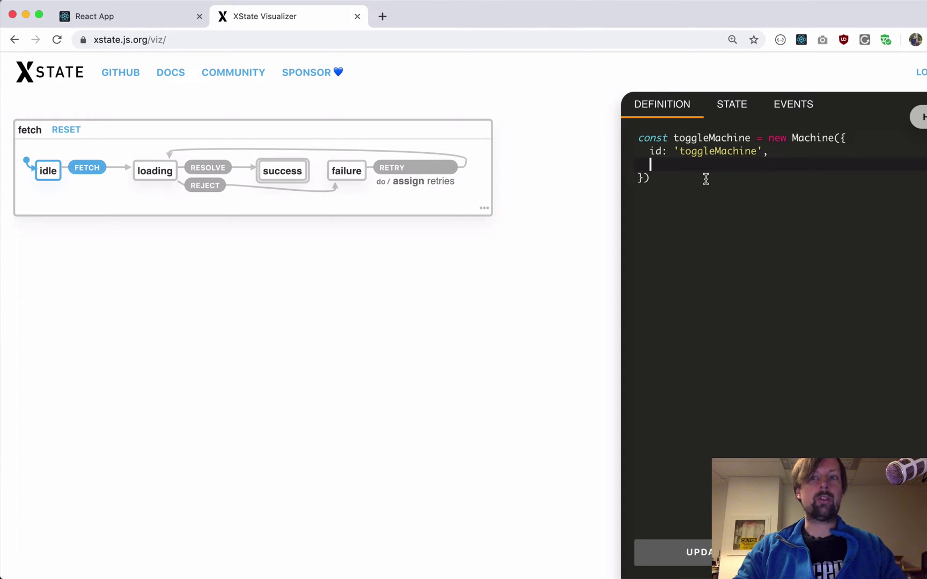
type("initial: '")
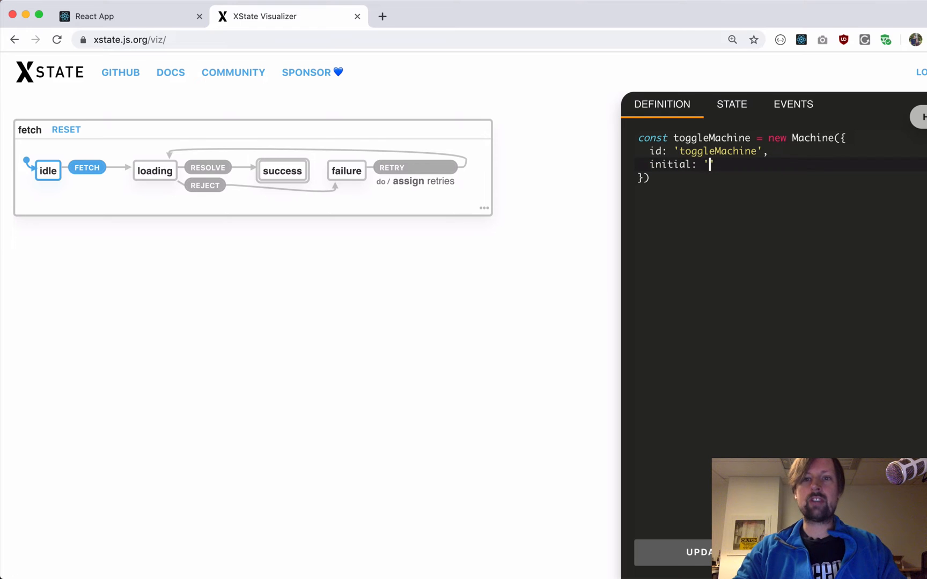
type("inactive',")
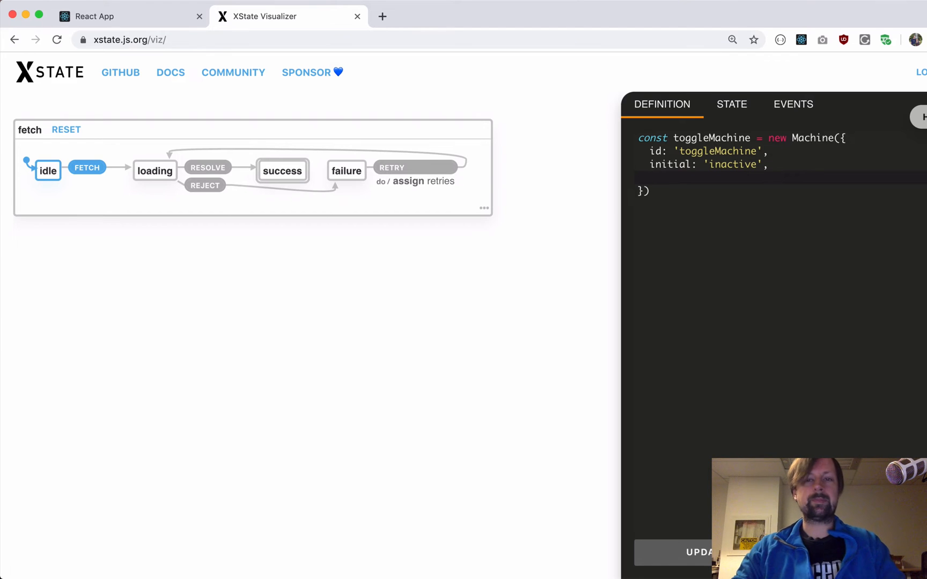
Add states: { inactive: {}, active: {} } to the machine config
type("states: {")
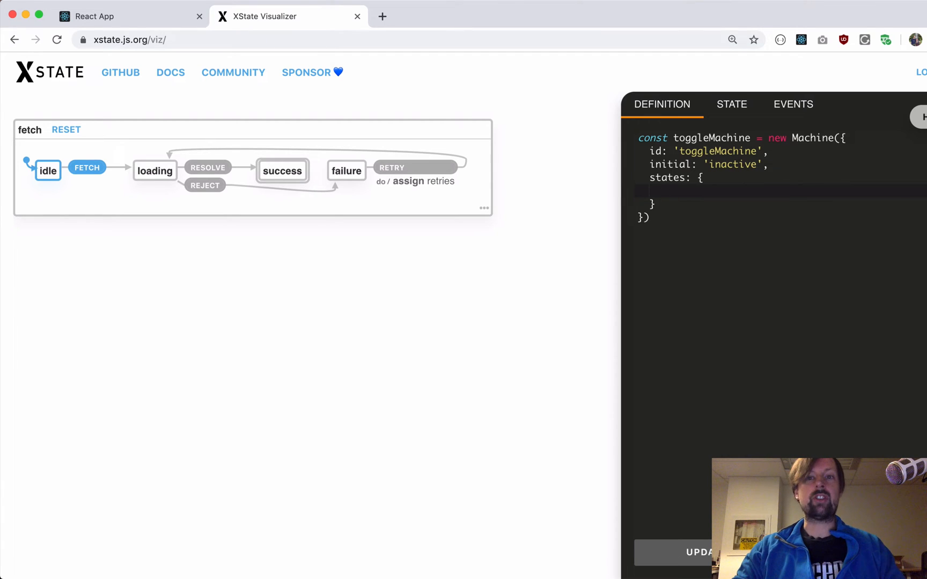
type("inactive:")
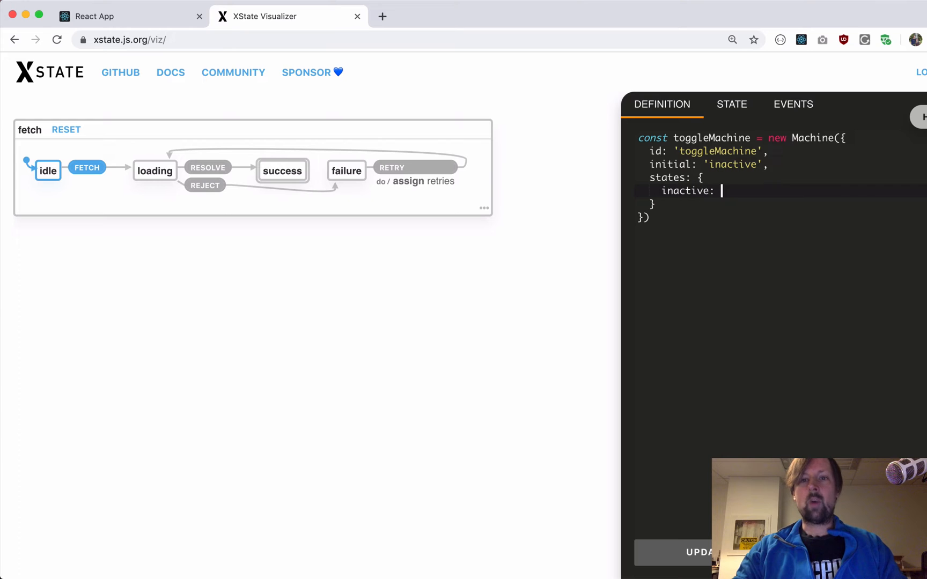
type("{},")
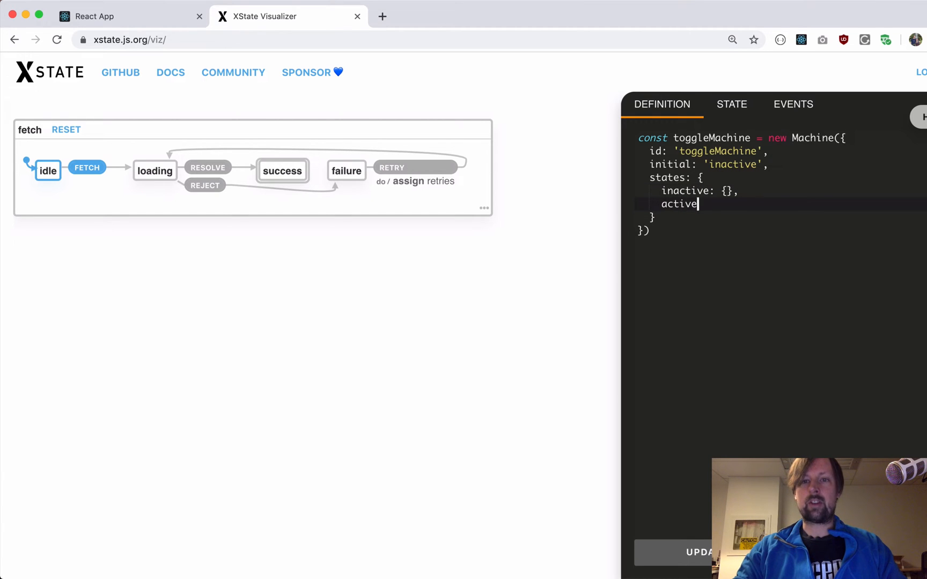
type(": {}")
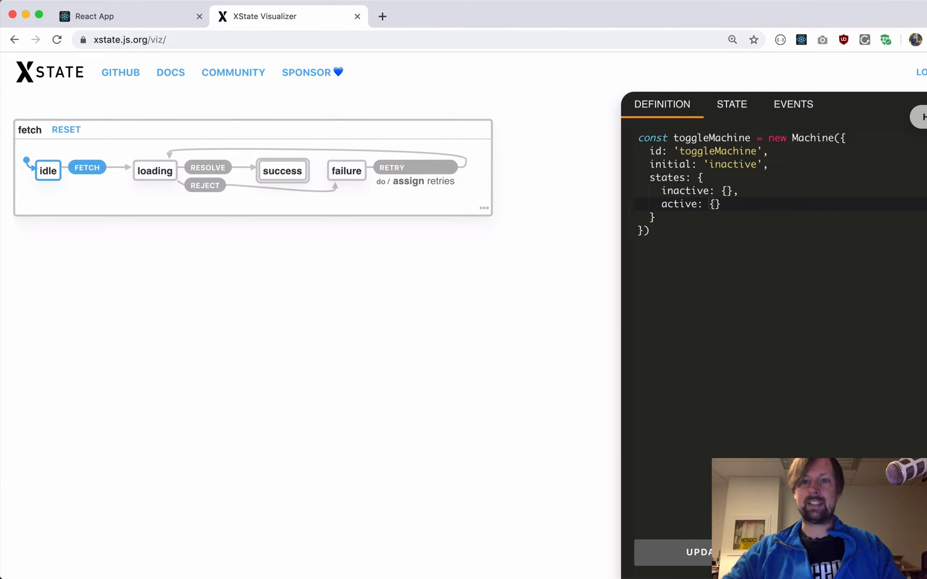
Apply UPDATE so the chart renders toggleMachine with inactive and active states
left_click(698, 565)
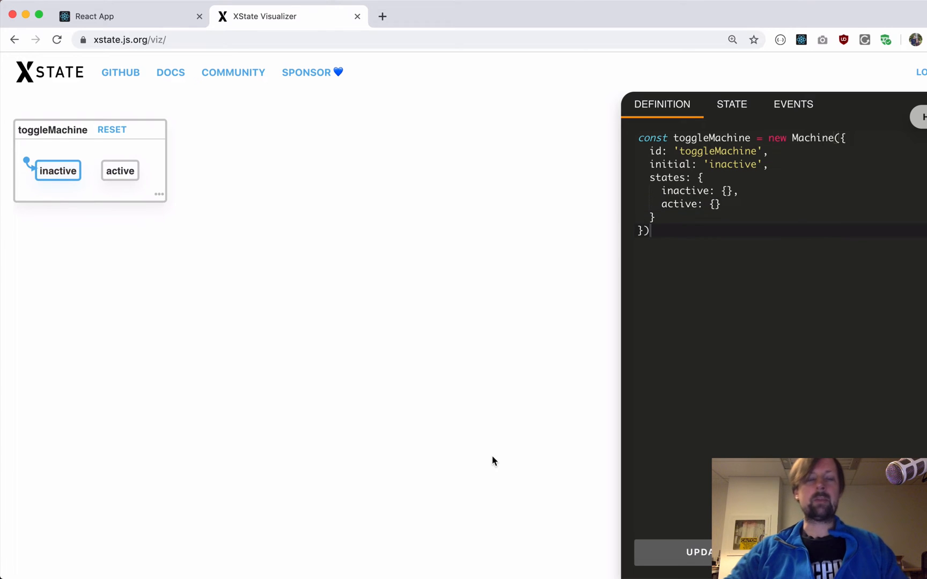
mouse_move(115, 201)
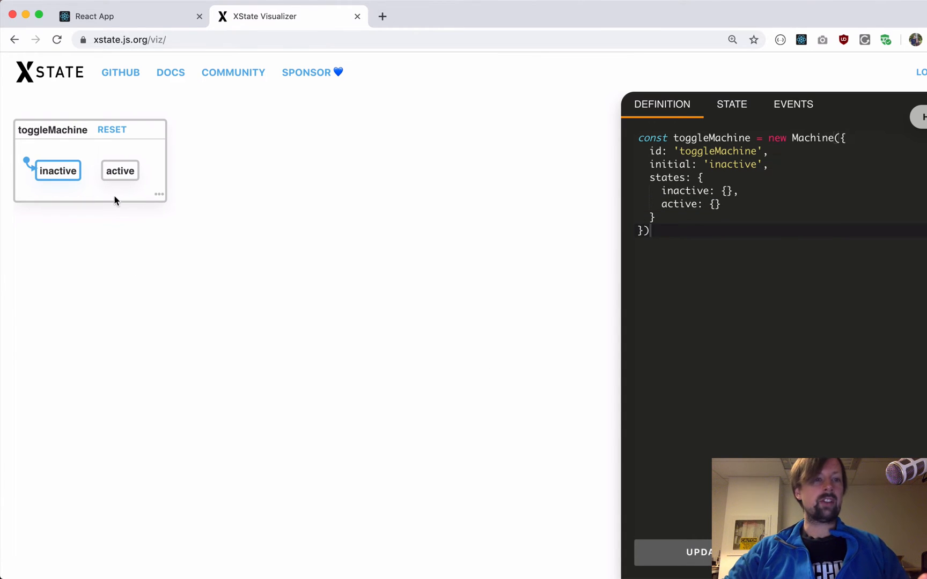
mouse_move(53, 183)
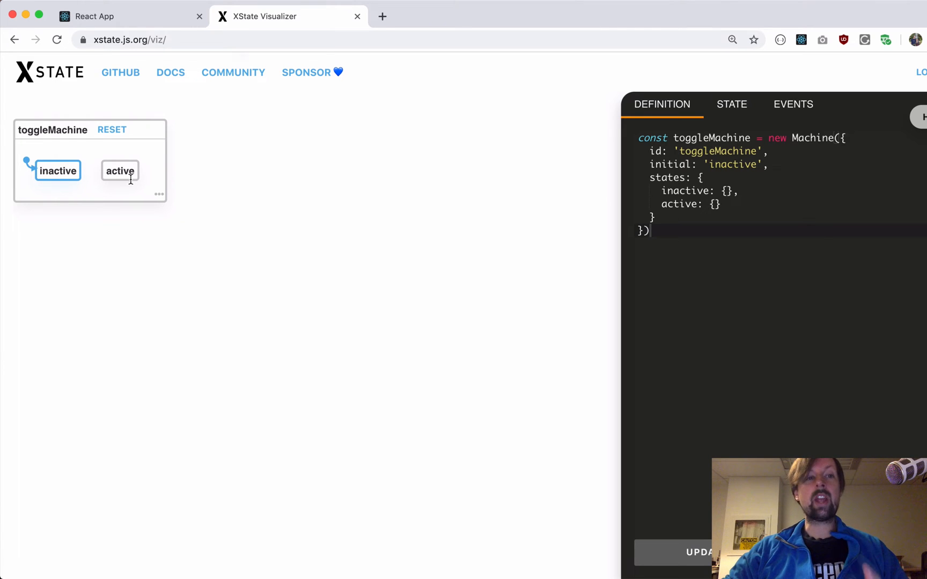
mouse_move(84, 170)
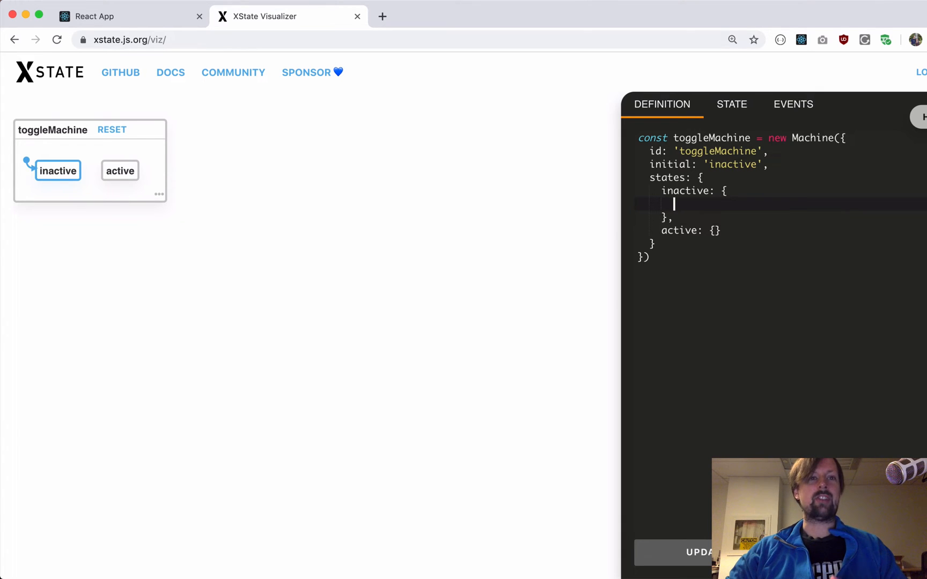
Give the inactive state on: { TOGGLE: 'active' }
type("on")
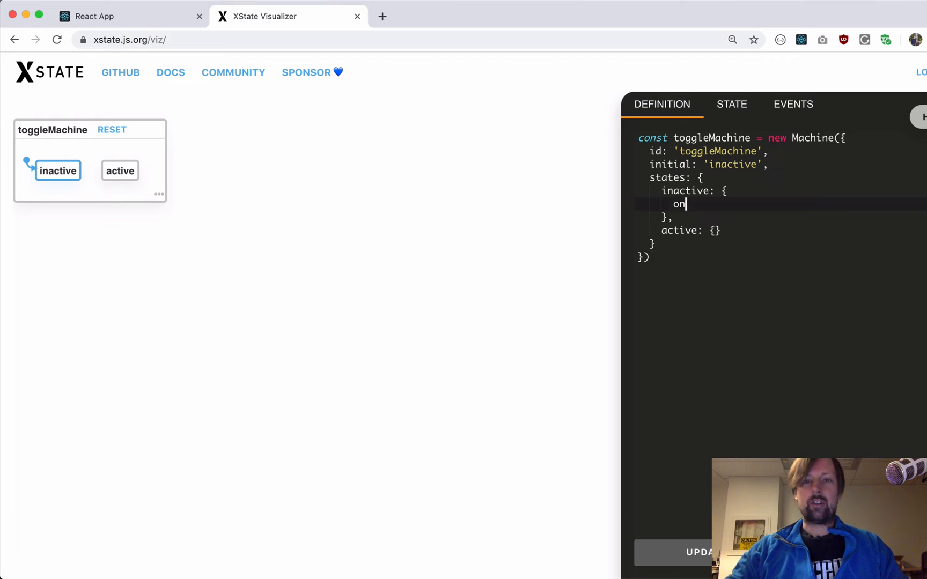
type(": {")
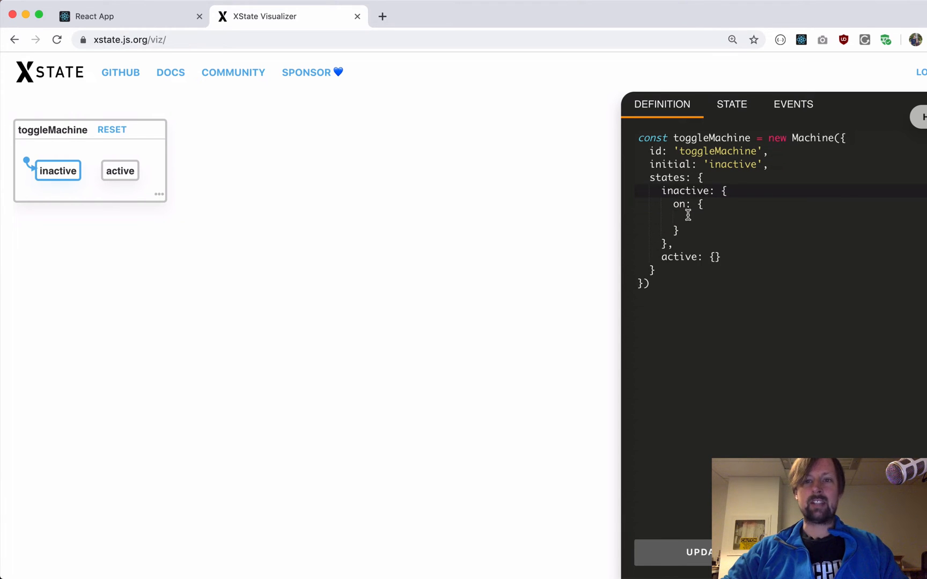
type("TOGGL")
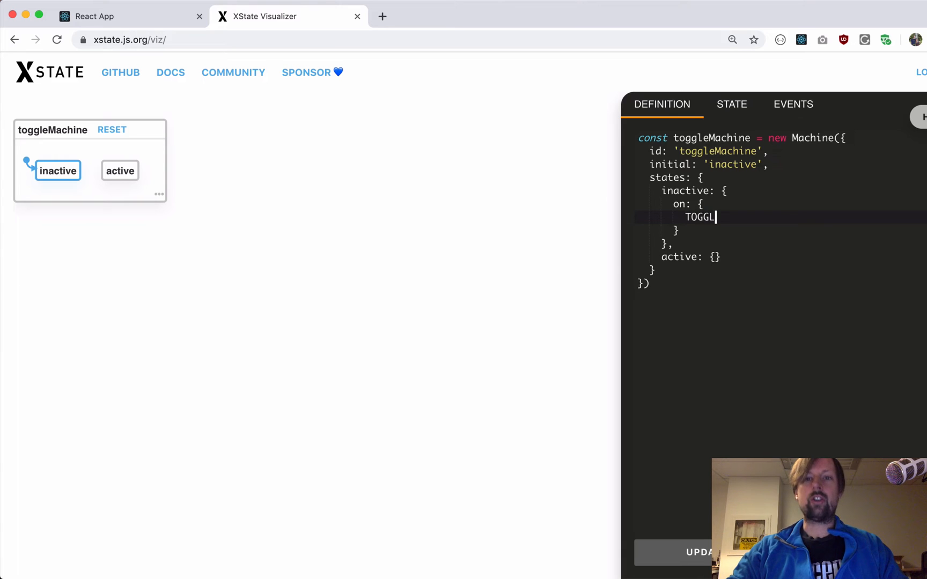
type("E: '")
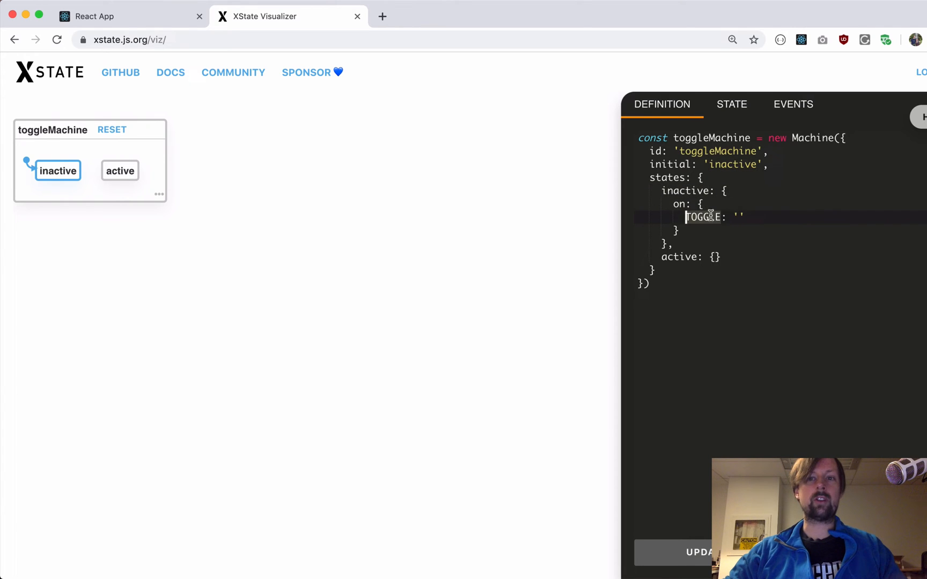
type("active")
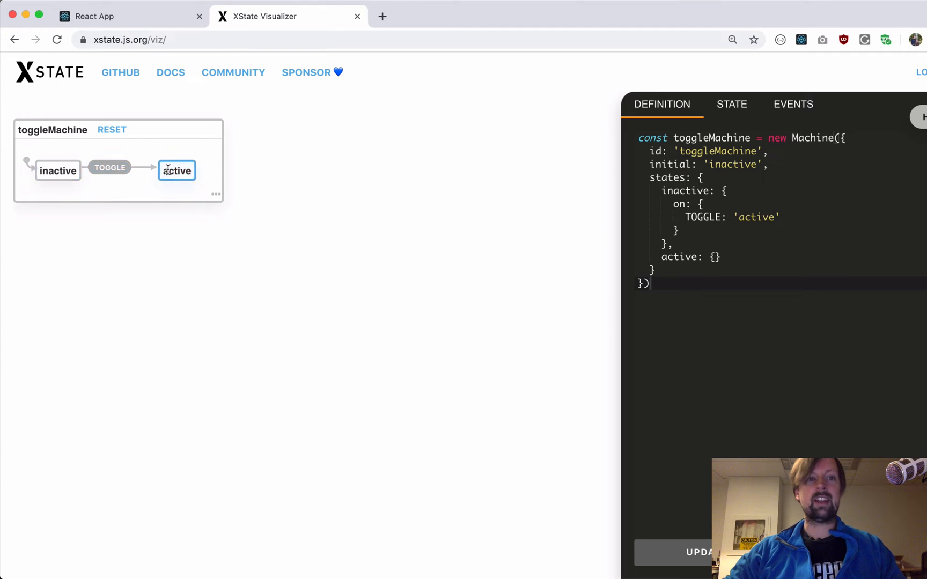
mouse_move(192, 172)
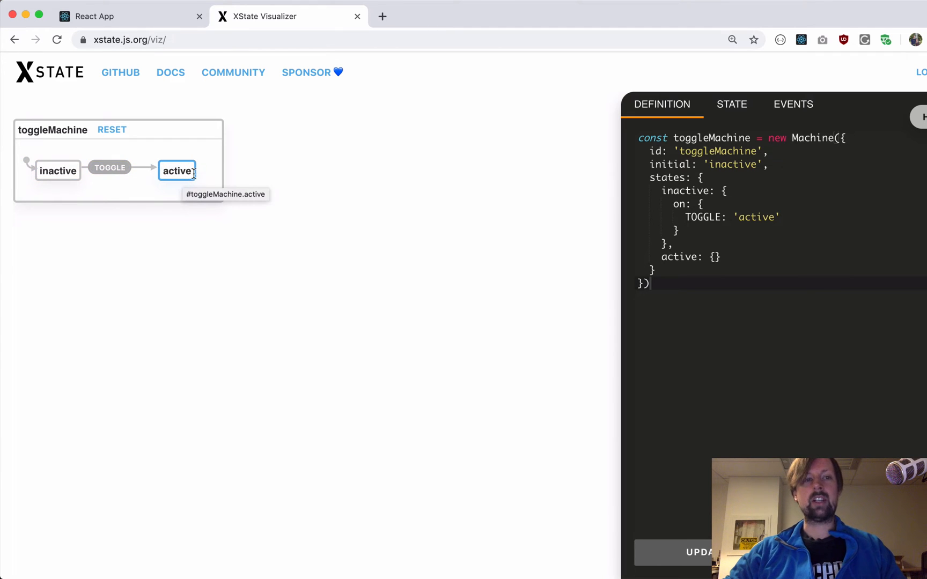
mouse_move(52, 181)
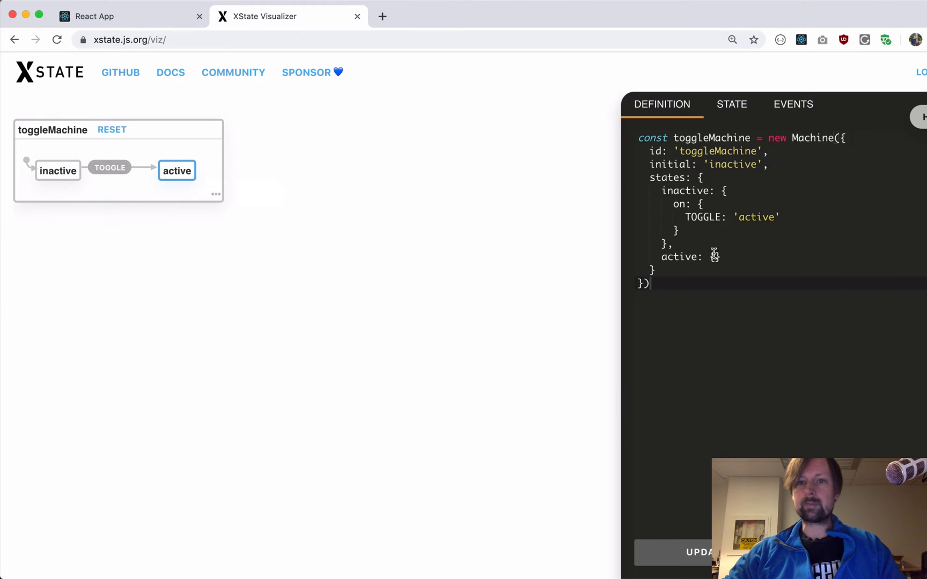
Give the active state on: { TOGGLE: 'inactive' }, fixing a typo
type("{\\n  on:")
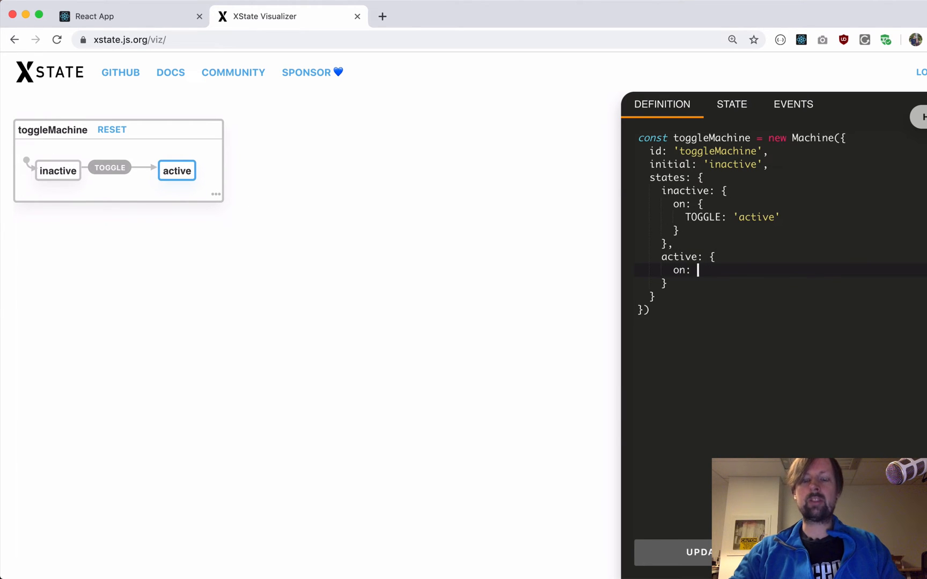
type("{")
type("TOGGLE: 'a'")
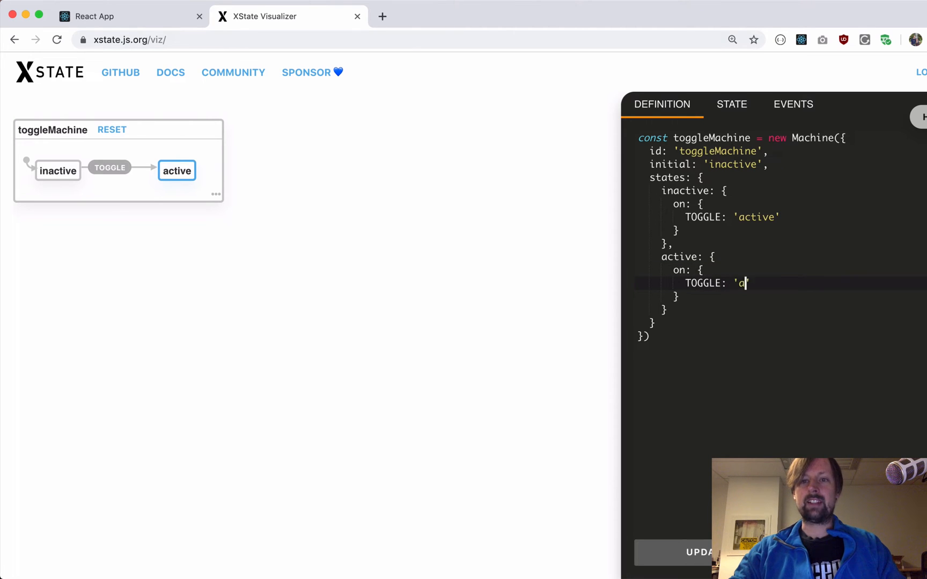
key("Backspace")
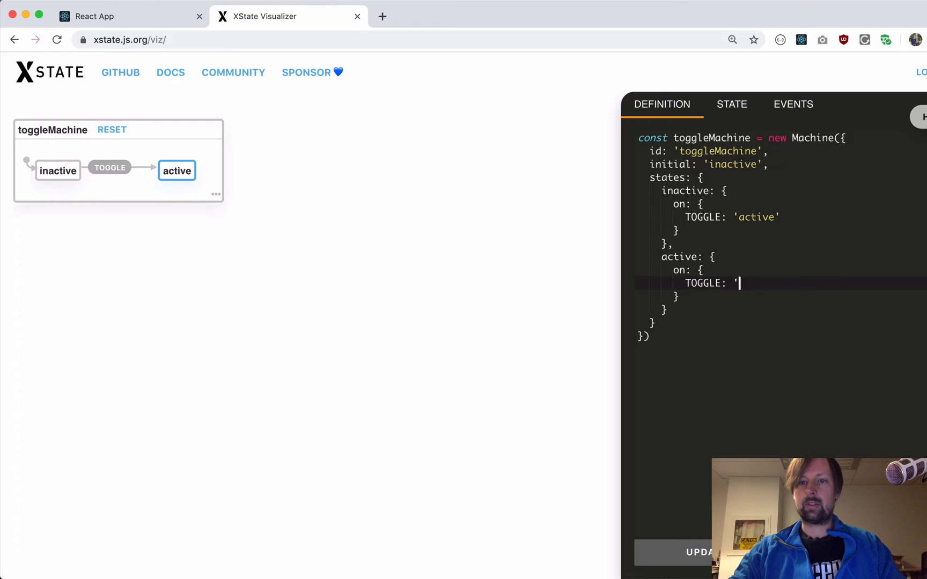
type("inactive'")
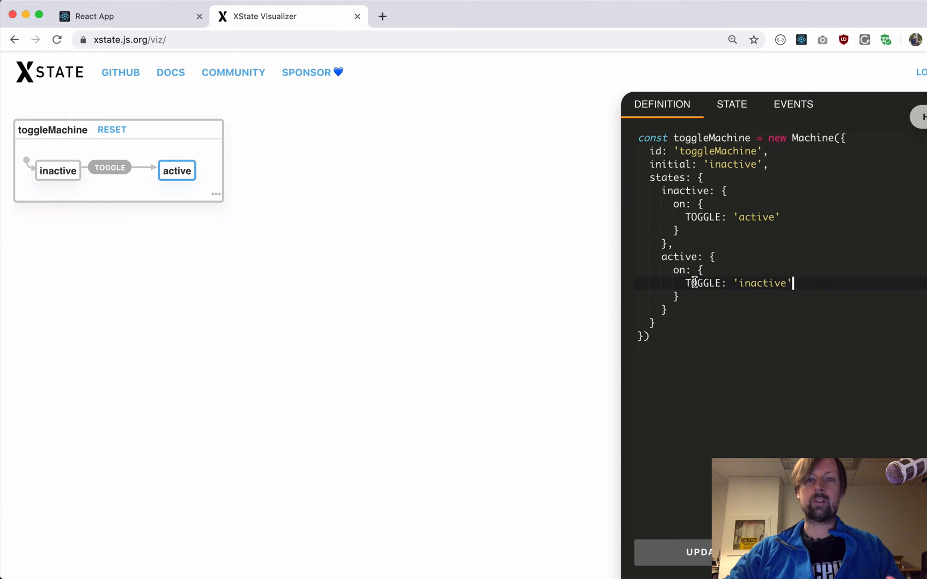
double_click(763, 284)
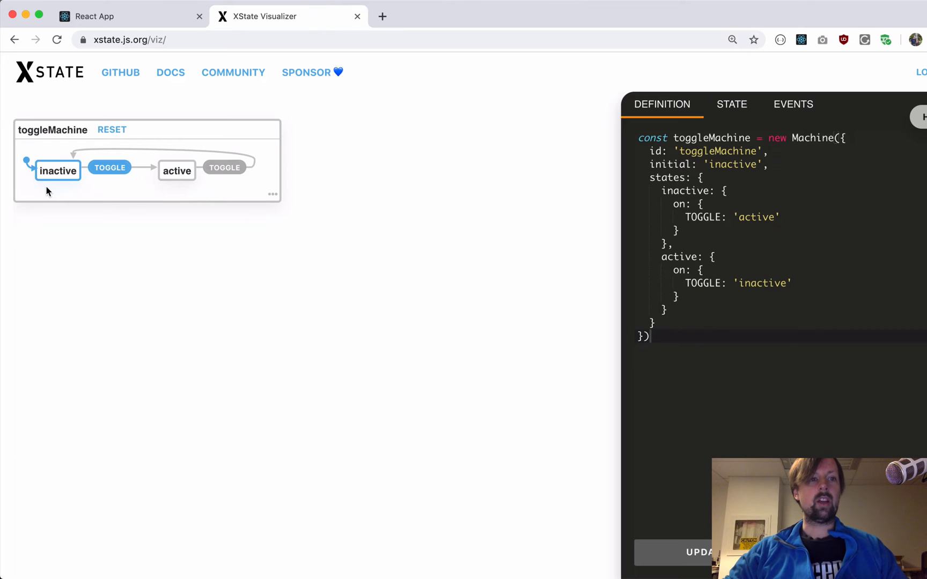
Test the chart by sending TOGGLE repeatedly between active and inactive
left_click(110, 167)
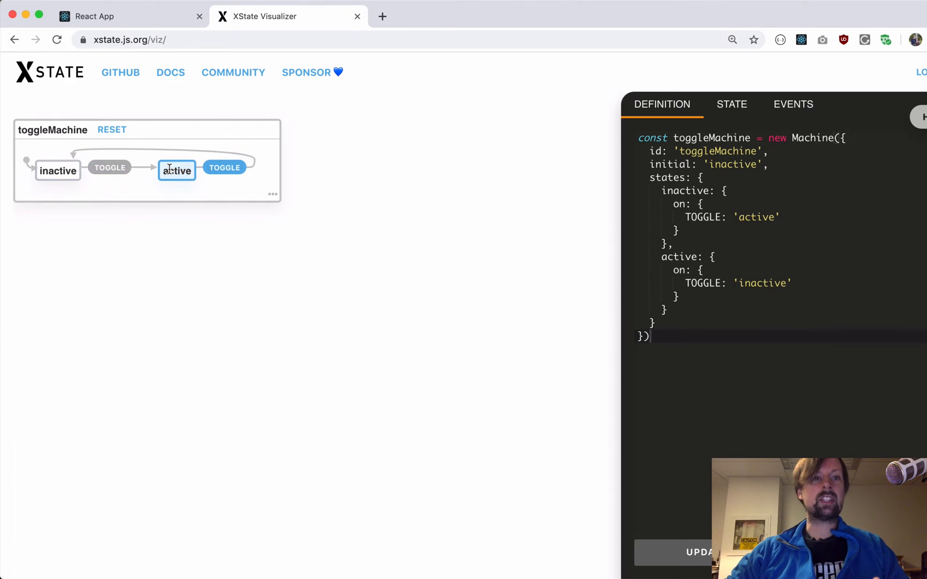
left_click(110, 167)
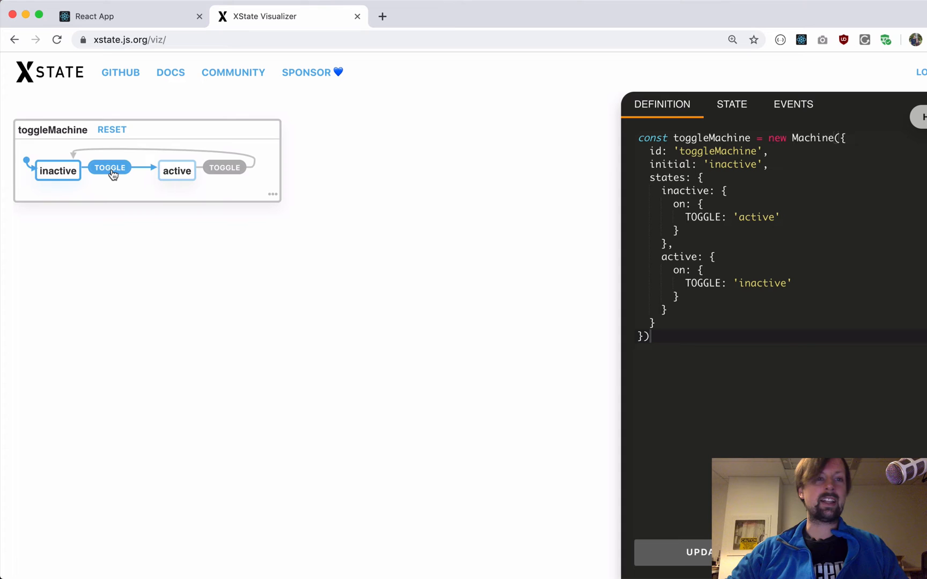
left_click(109, 167)
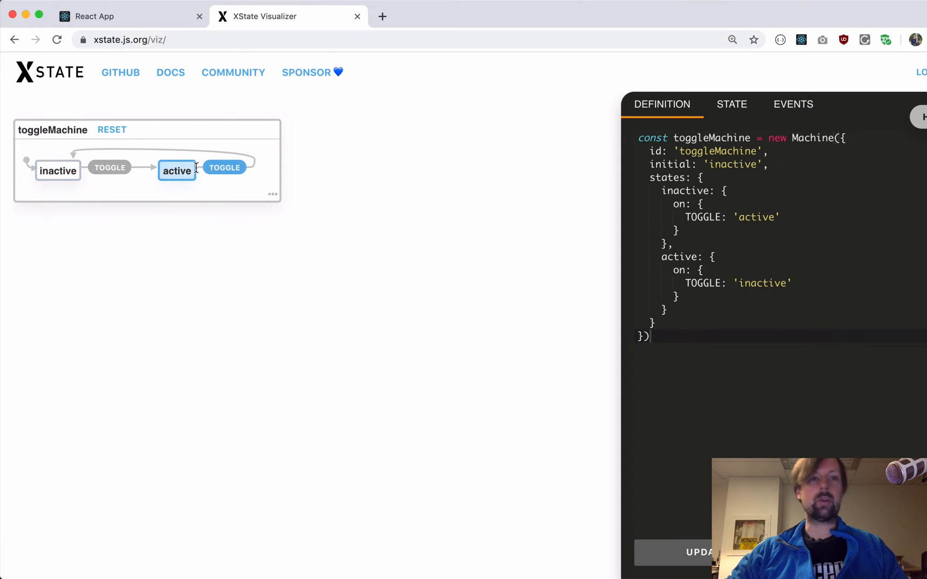
left_click(224, 167)
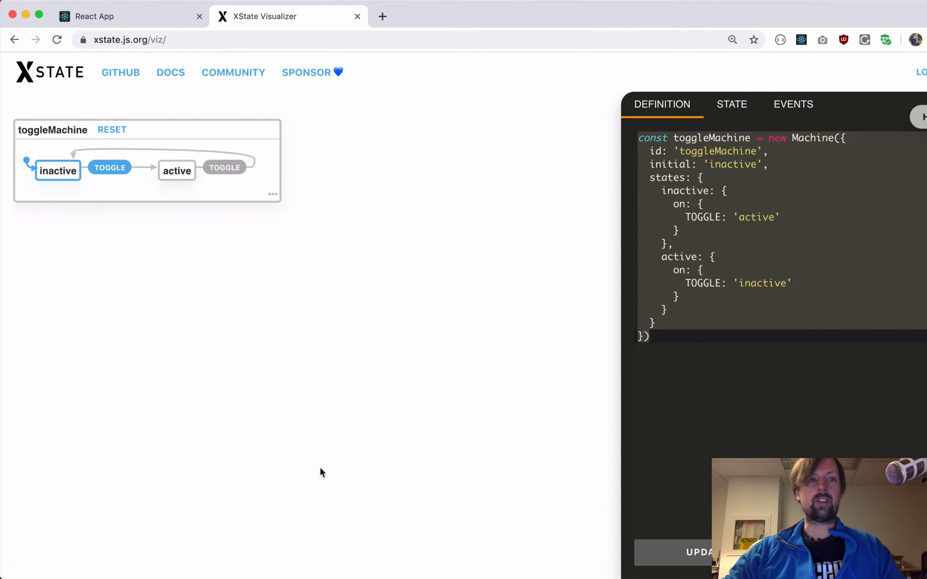
left_click(265, 555)
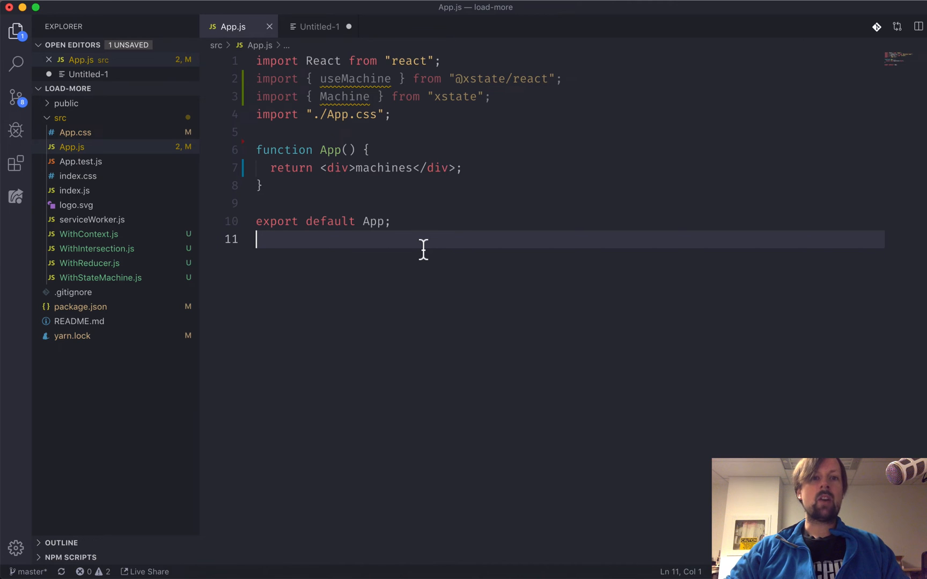
Paste the toggleMachine definition above function App and start a new line inside App
left_click(323, 168)
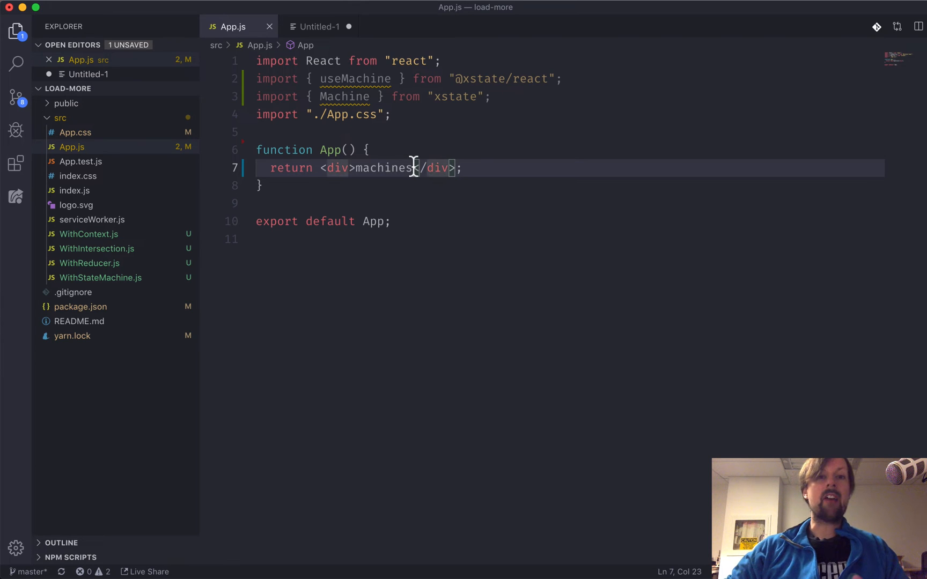
double_click(457, 97)
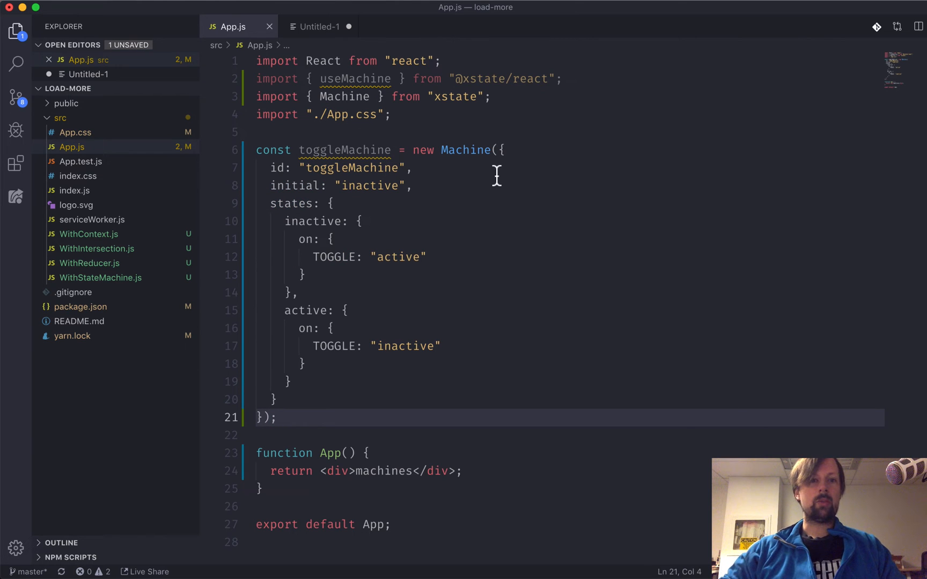
left_click(369, 453)
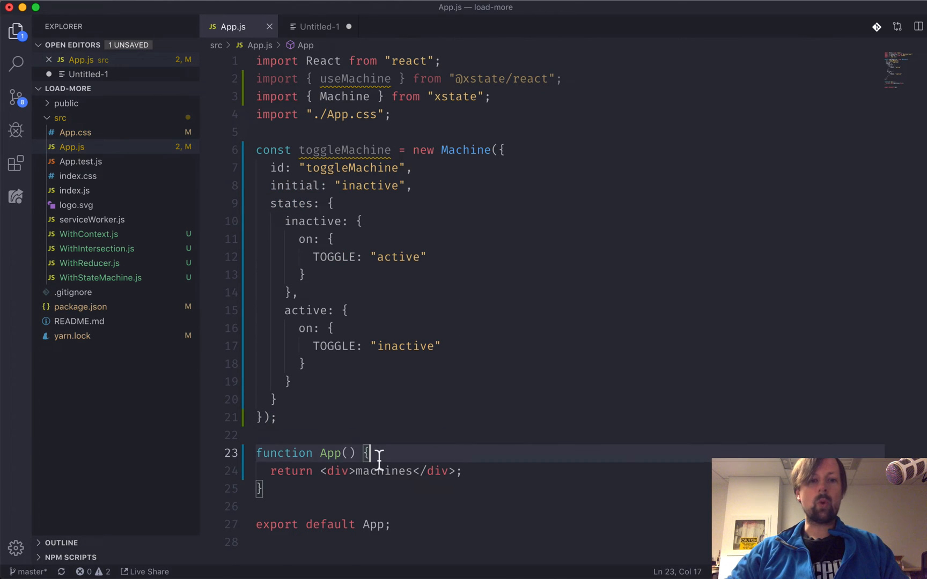
key("Enter")
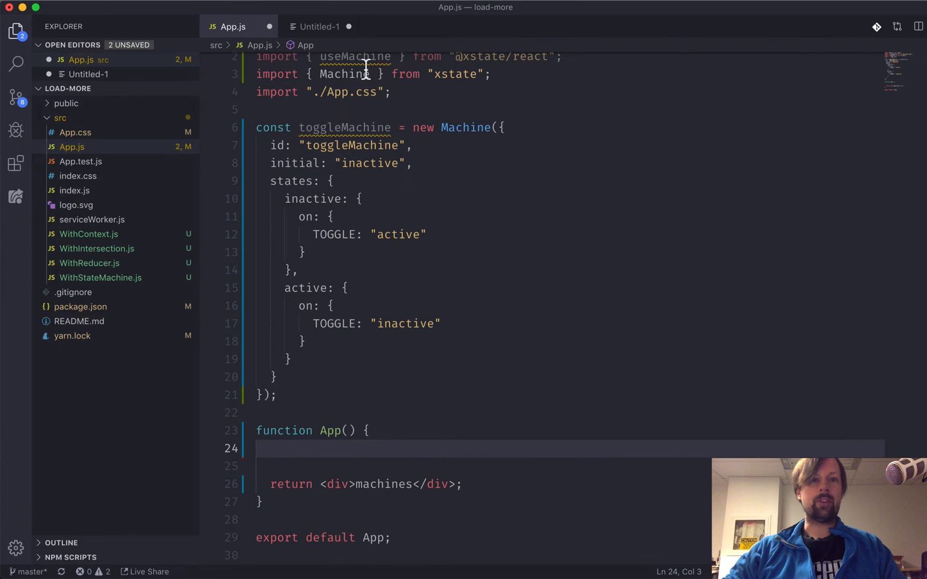
Write const [current, send] = useMachine(toggleMachine); inside App
type("c")
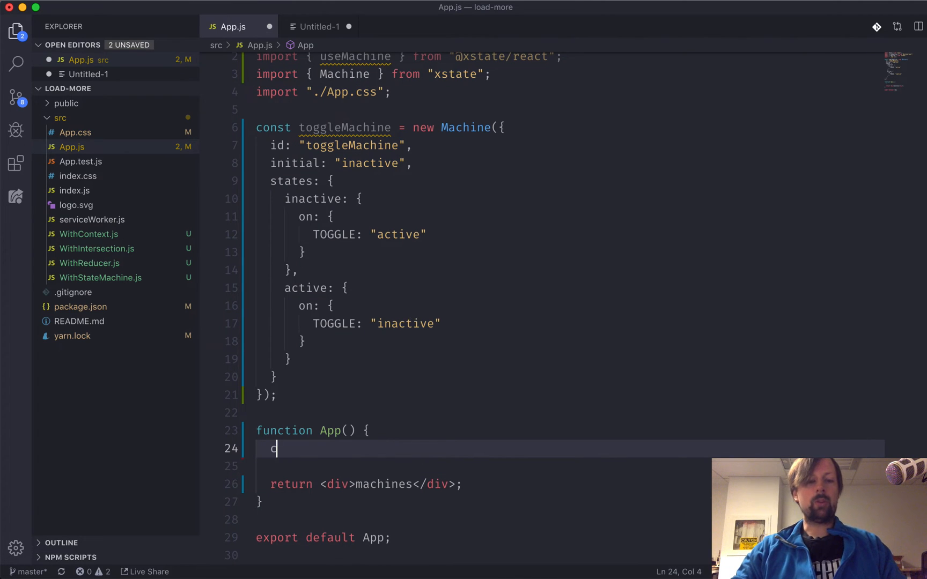
type("onst [] =")
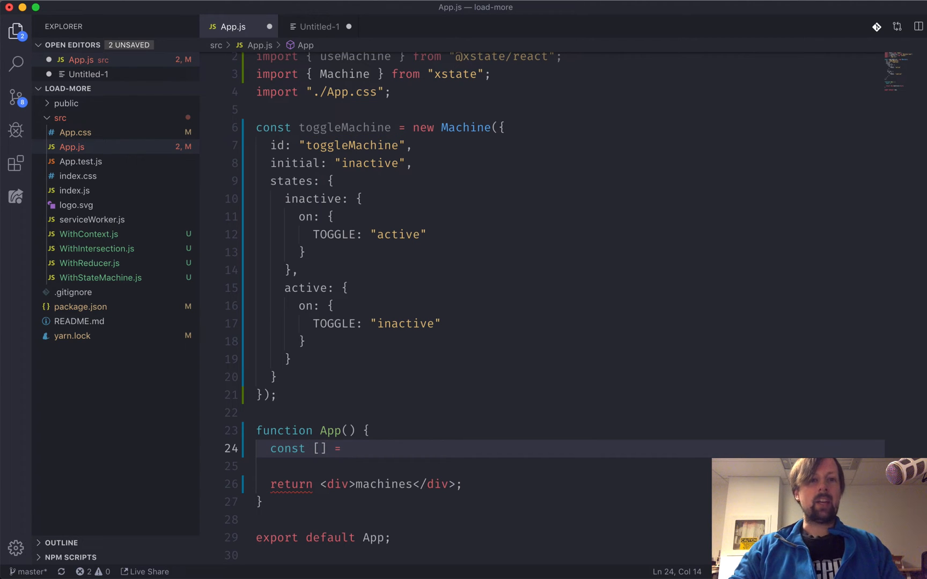
type("useMachine()")
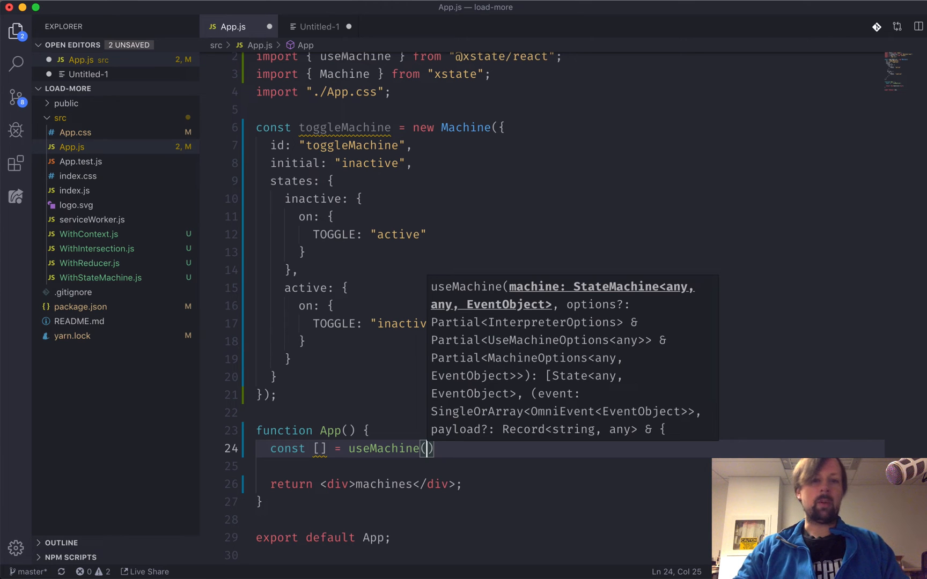
type("toggleMachine")
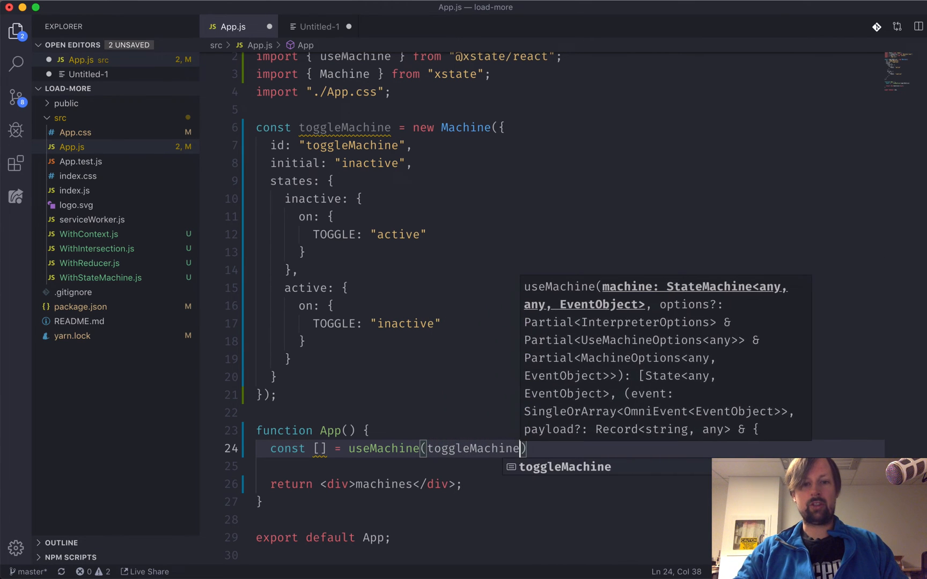
type(";")
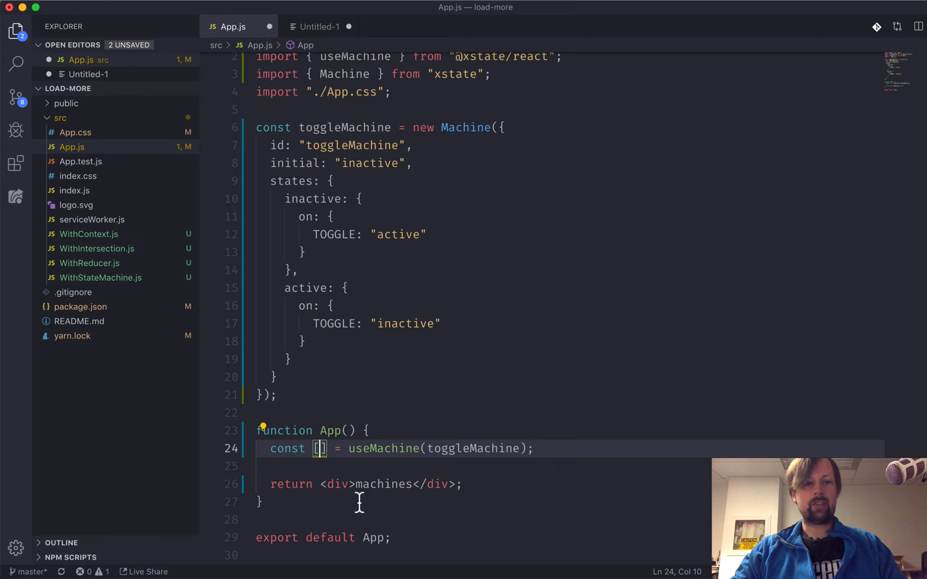
type("current,")
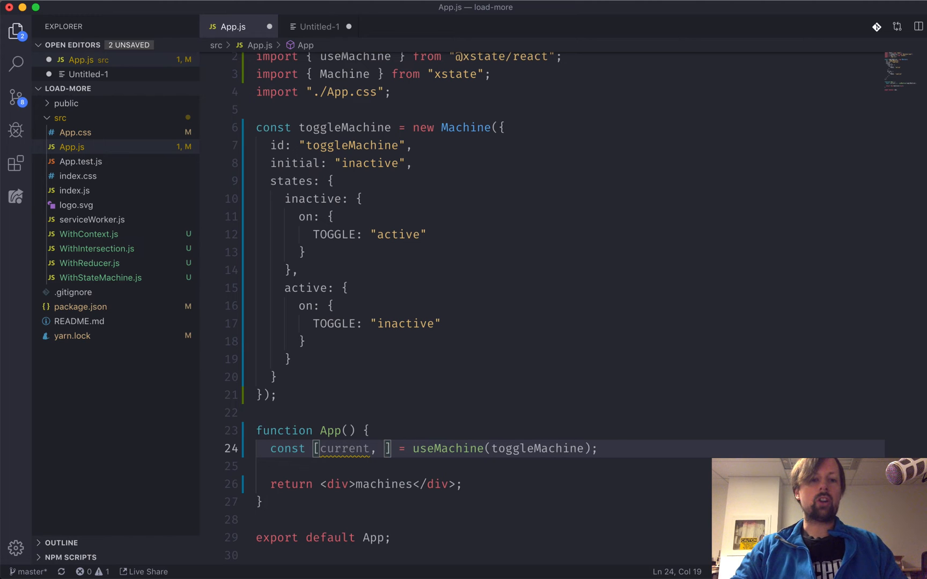
type("send")
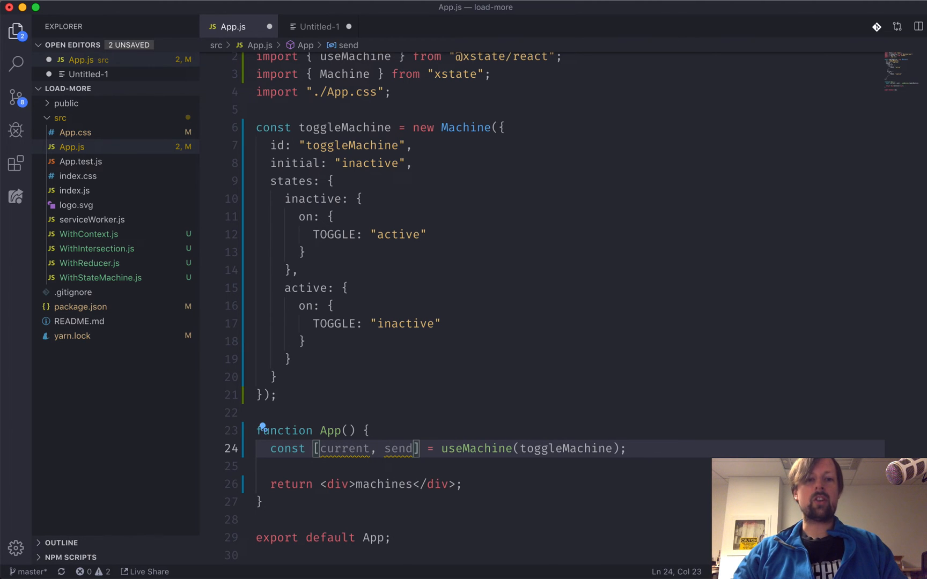
left_click(636, 448)
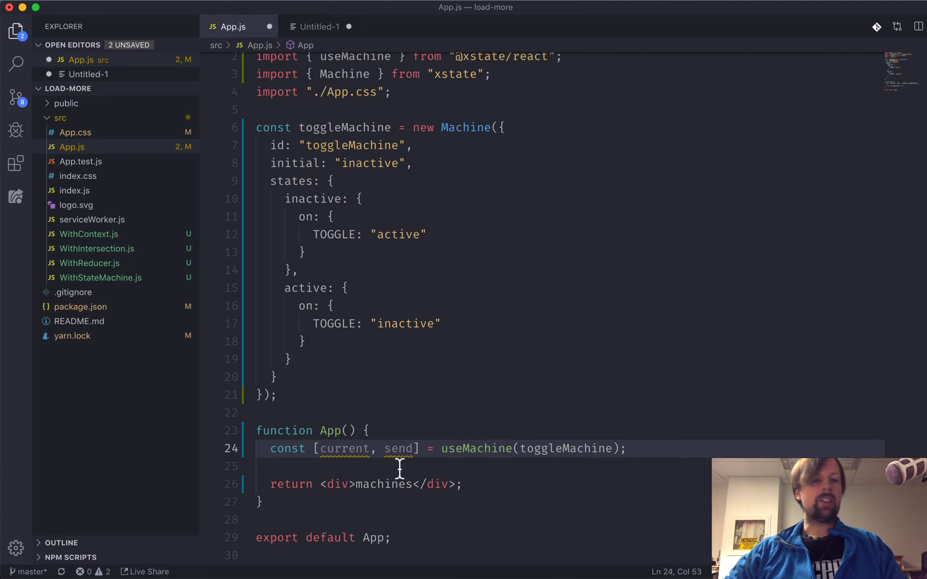
double_click(345, 449)
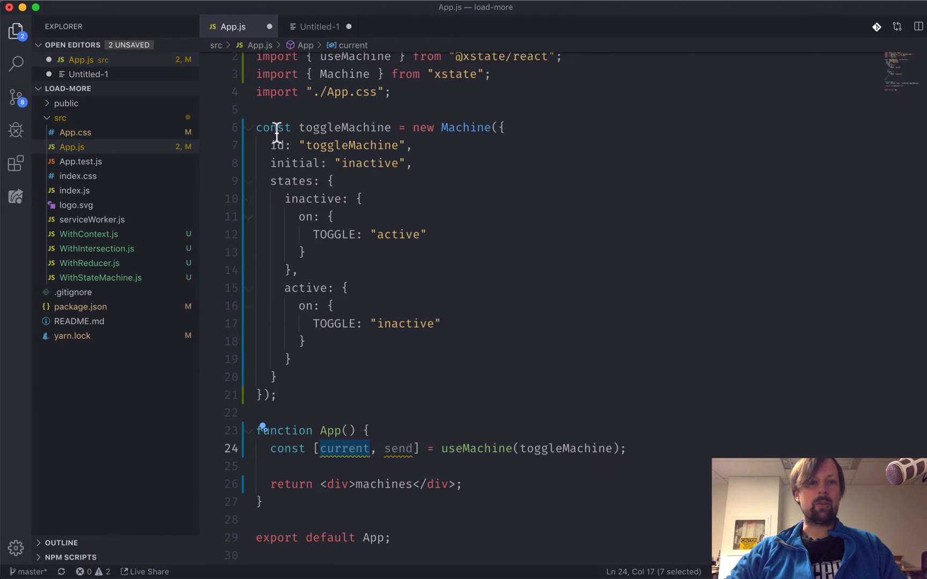
mouse_move(296, 404)
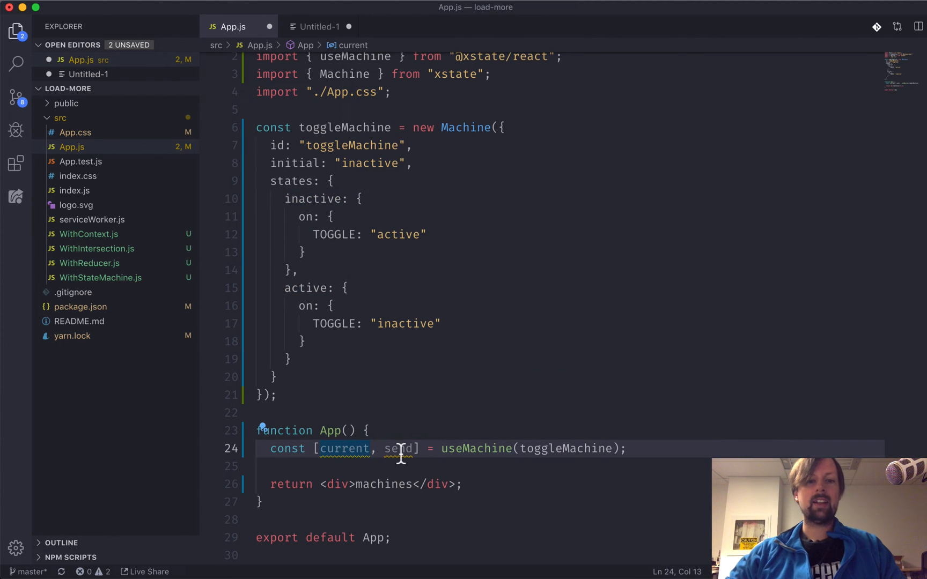
double_click(398, 448)
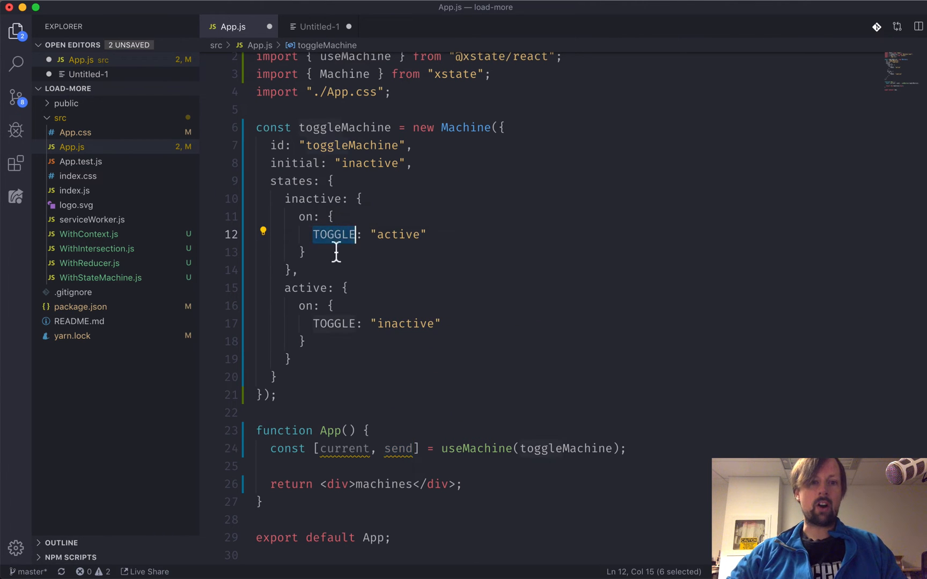
mouse_move(332, 324)
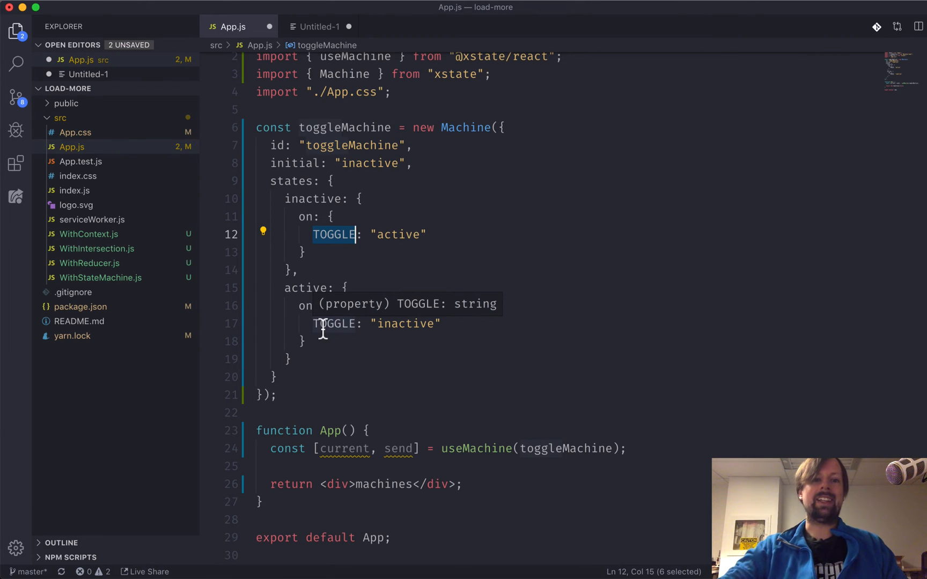
double_click(380, 484)
type("<button></button>")
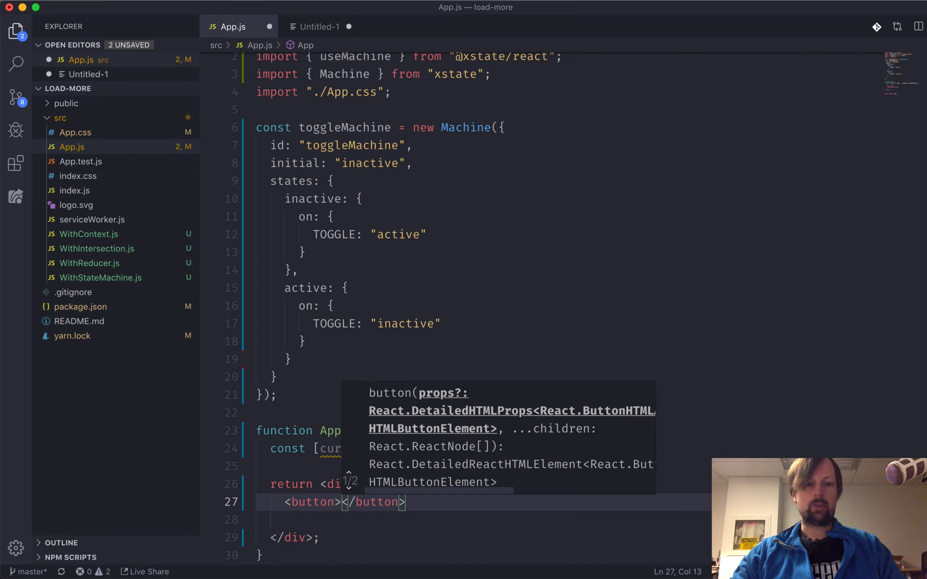
Label the button in App's div 'Toggle'
type("Toggle")
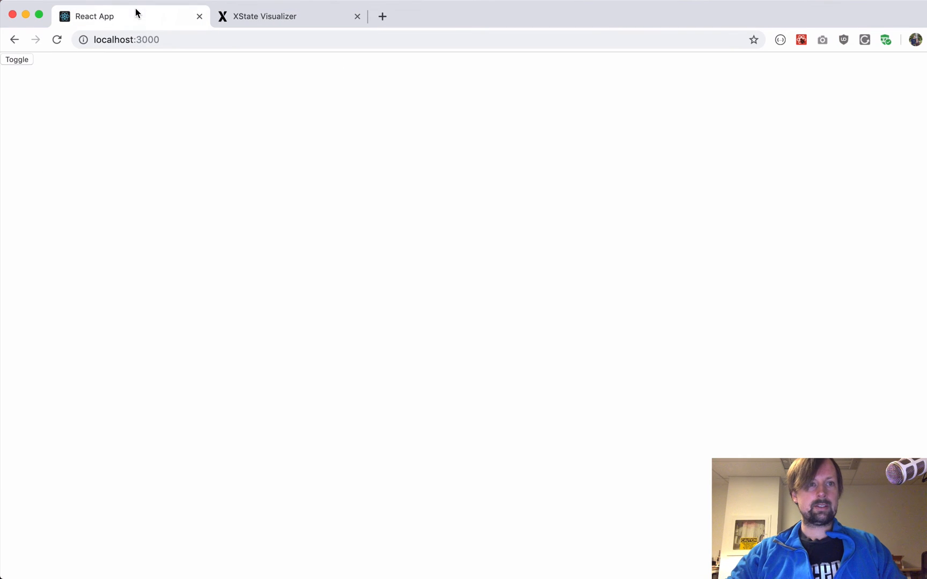
mouse_move(128, 123)
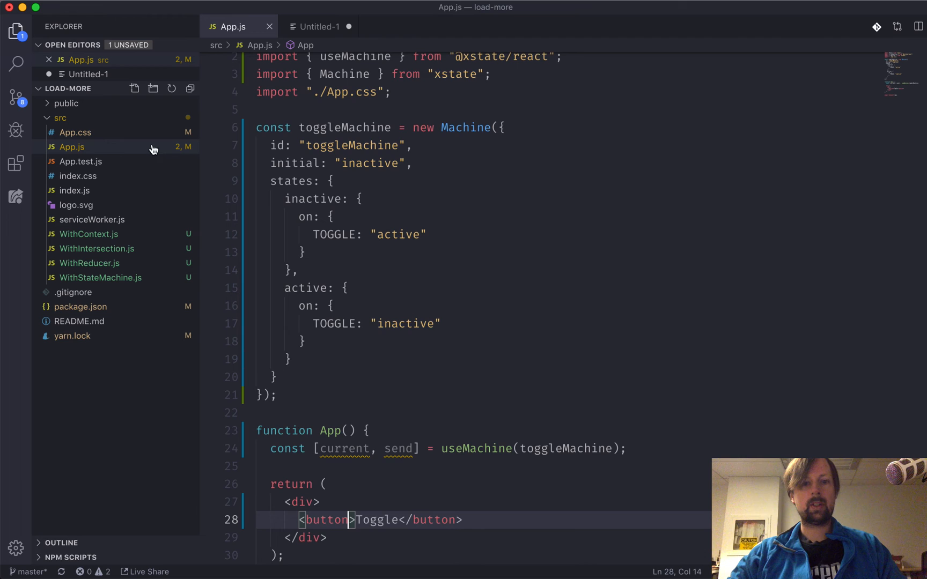
scroll("down", 3)
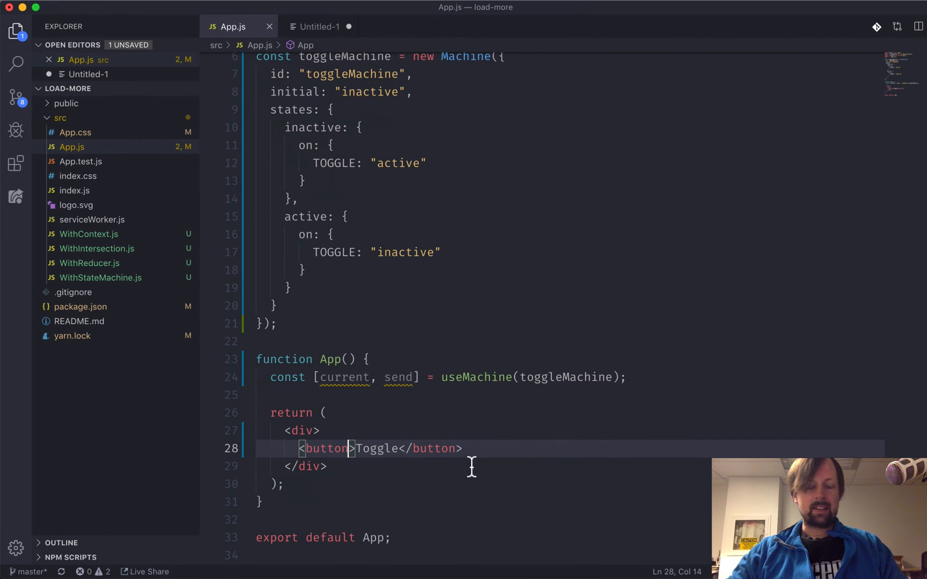
Give the Toggle button onClick={() => send('TOGGLE')} and save App.js
type("onClick={}")
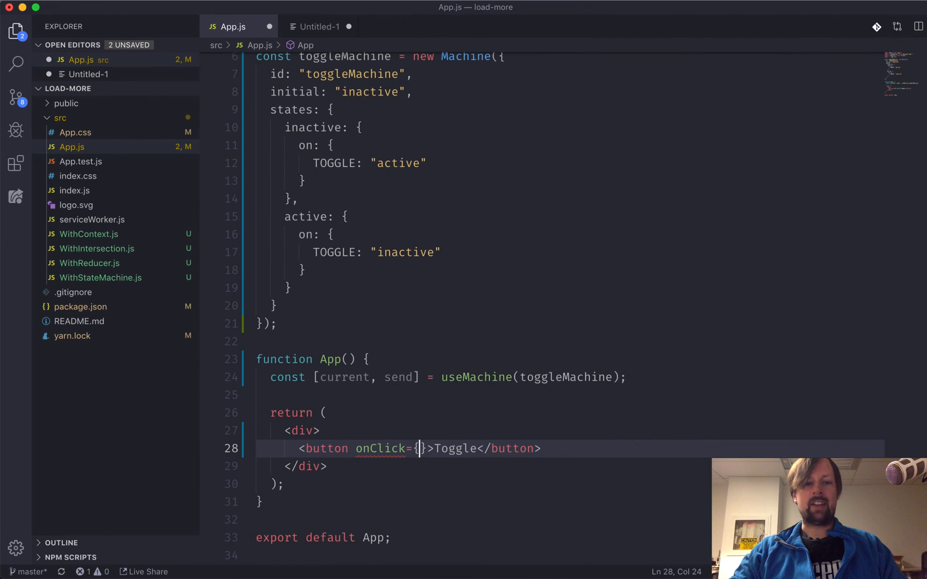
type("() => {send")
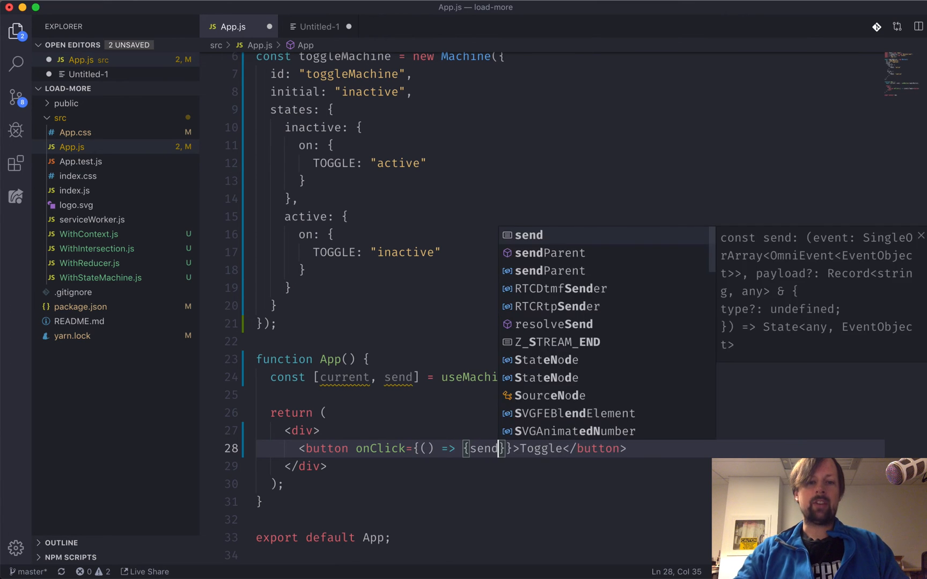
type("('TOGGLE'")
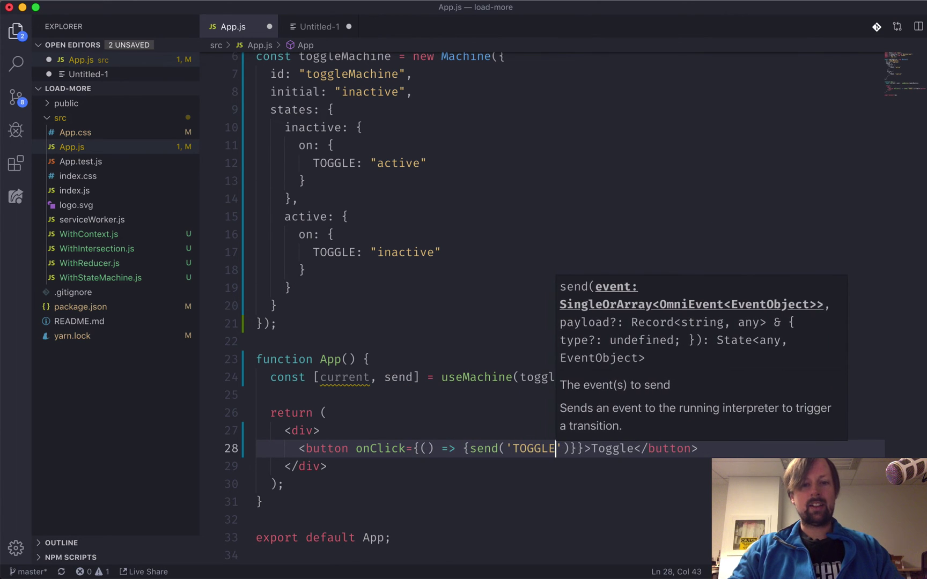
key("Cmd+s")
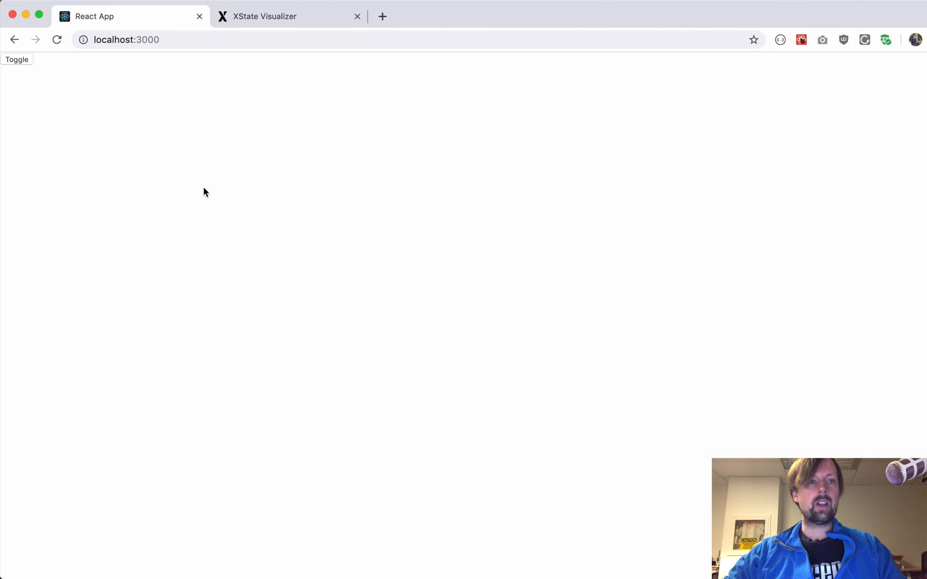
Open DevTools, add console.log(current) to App, and watch the logged states
key("F12")
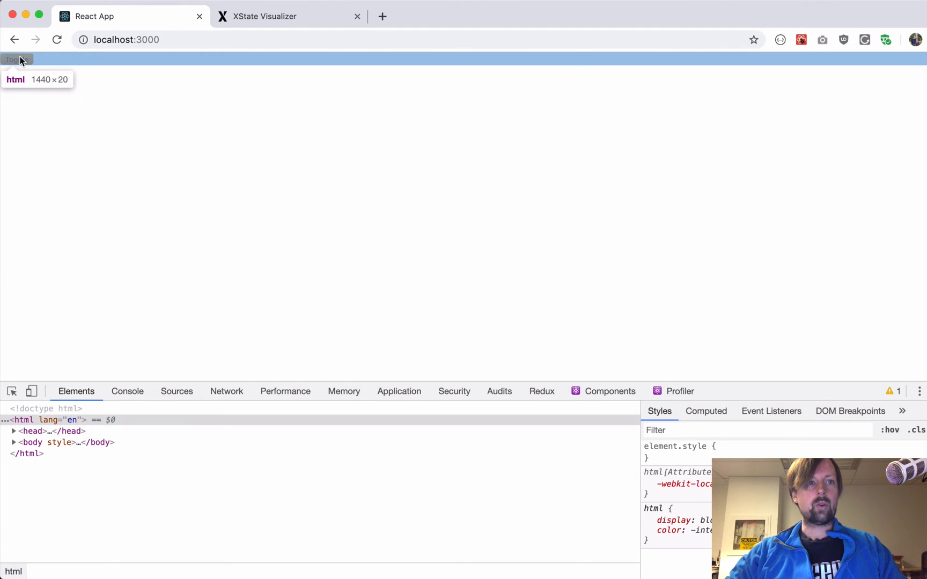
left_click(127, 391)
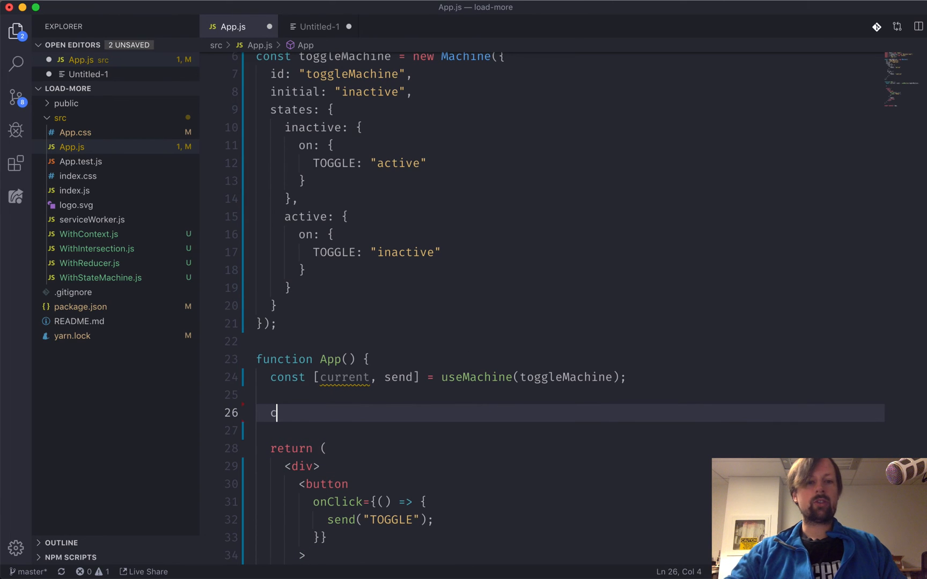
type("onsole.log(current")
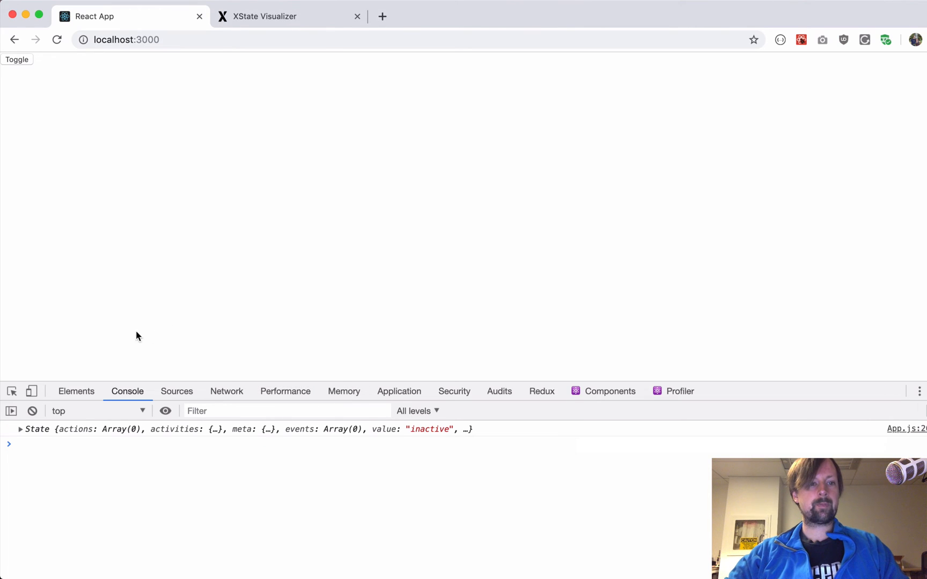
mouse_move(105, 397)
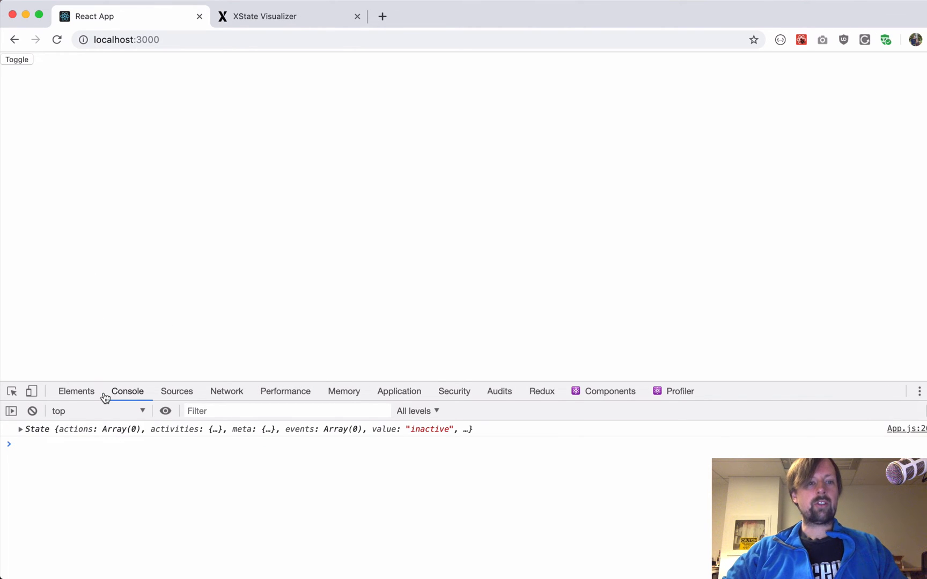
mouse_move(432, 437)
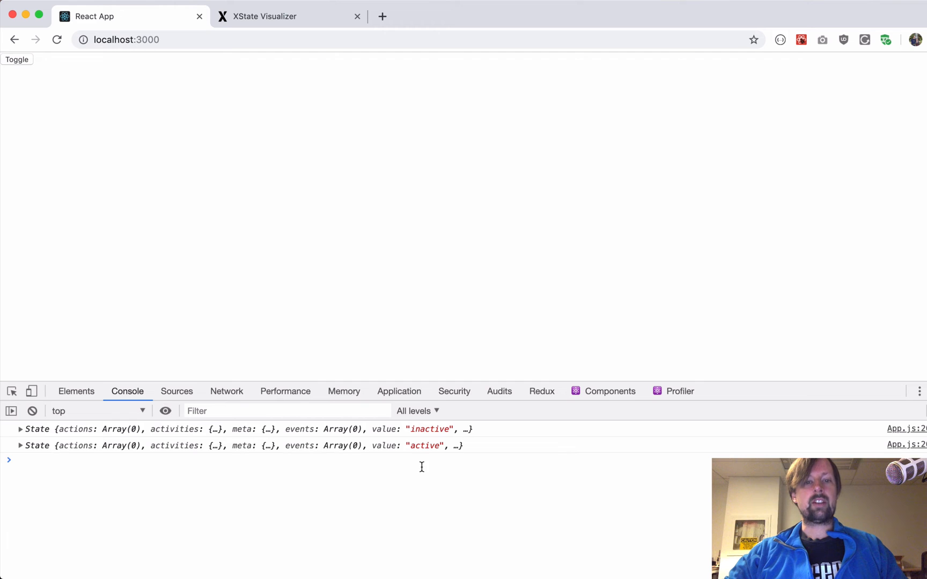
left_click(16, 59)
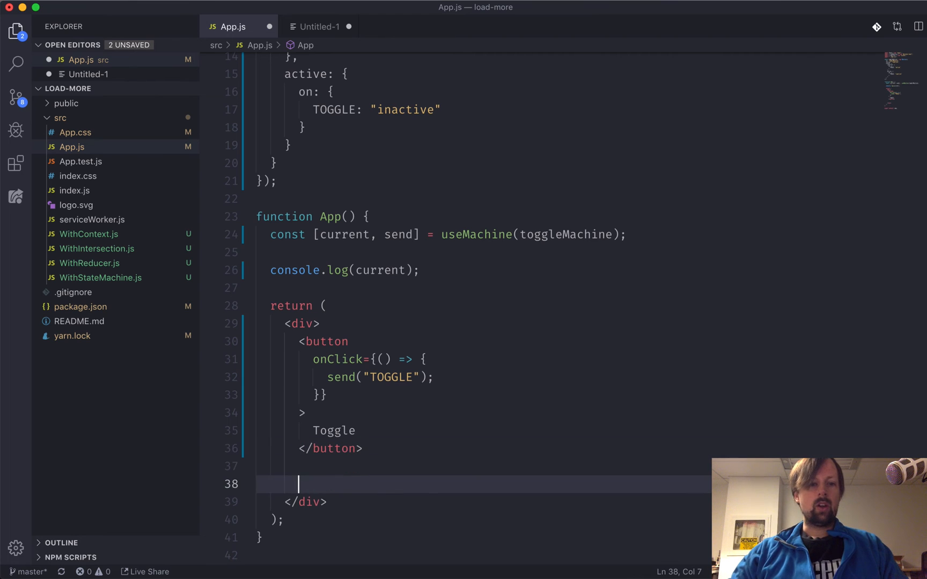
Render {current.value} after the Toggle button, then toggle twice to watch the state text change
type("{}")
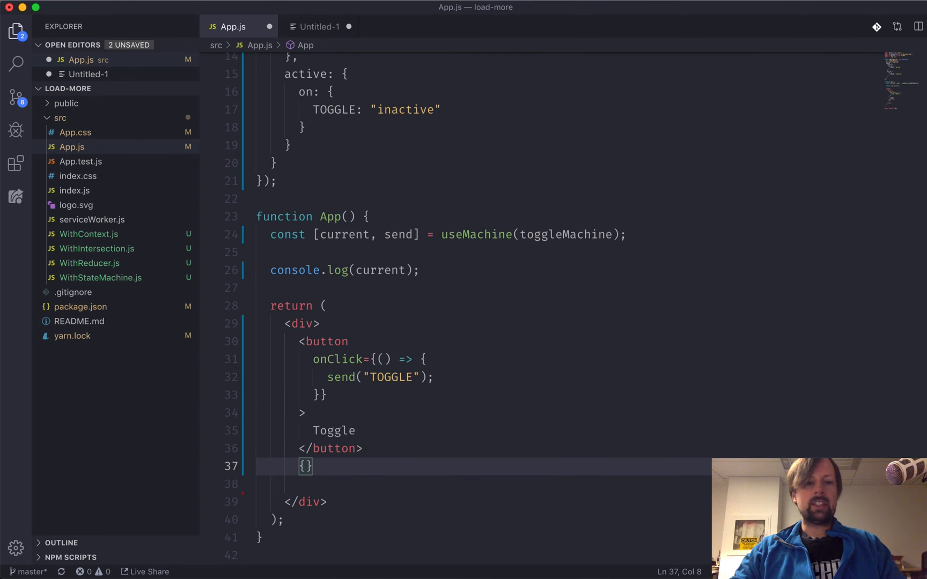
type("current.v")
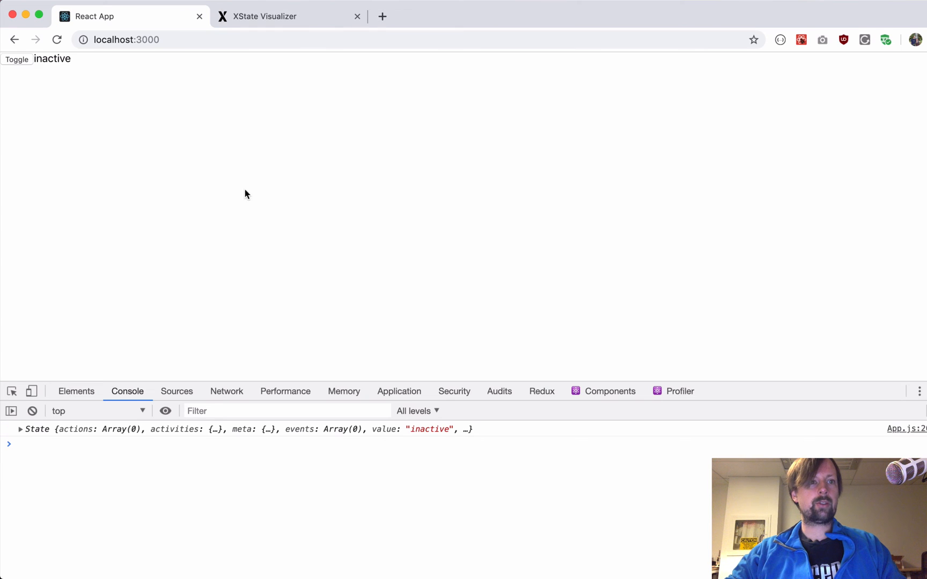
left_click(16, 59)
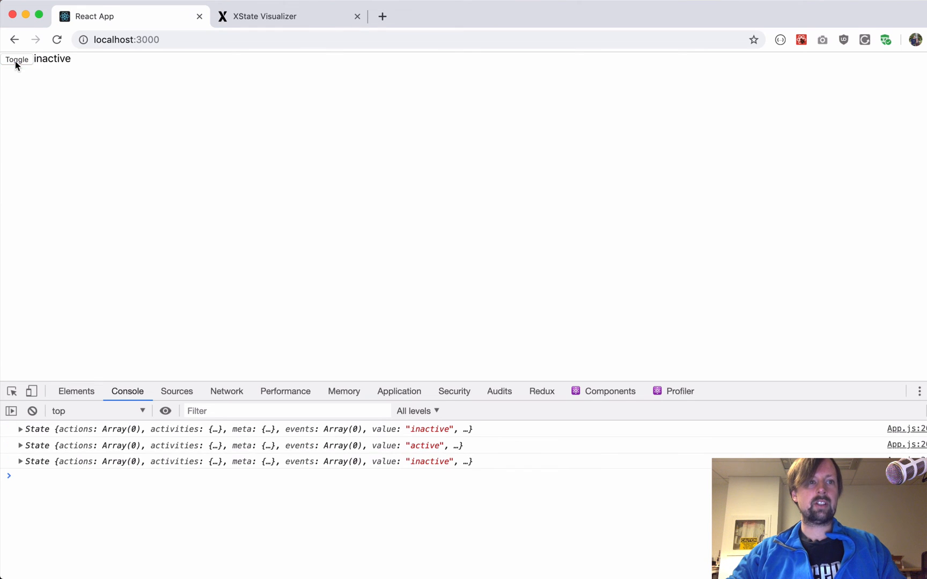
left_click(16, 60)
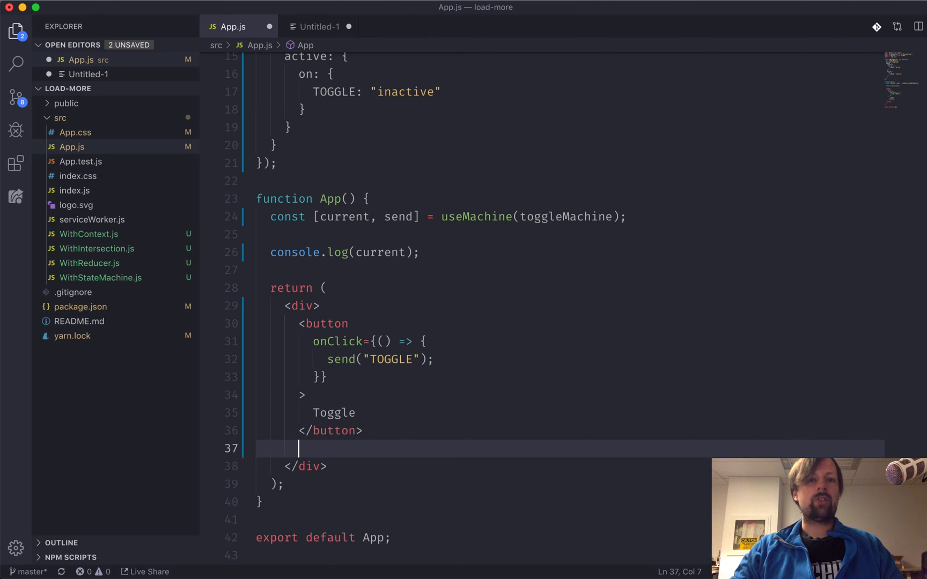
Below the button, add {current.matches('active') && 'We are active'} with the message wrapped in a <span>
key("Enter")
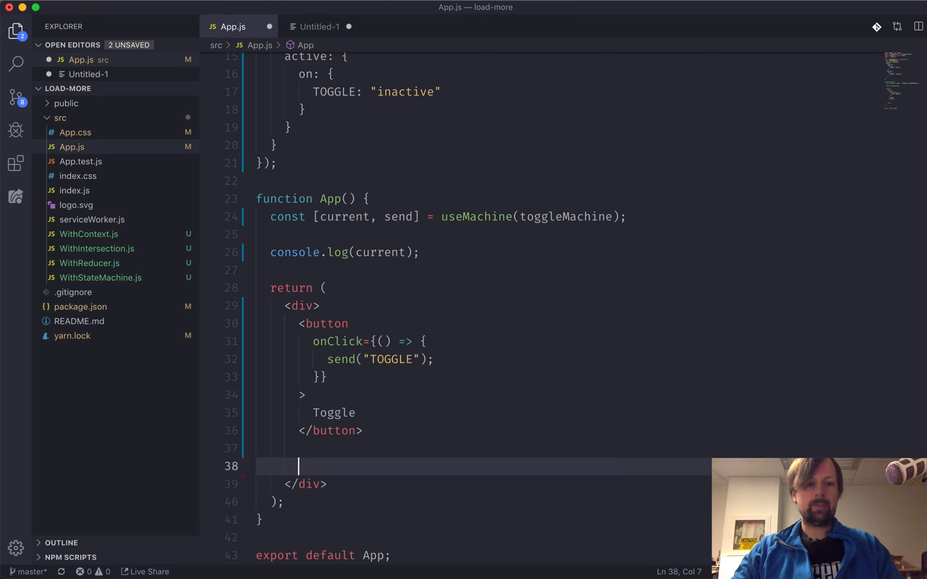
key("Enter")
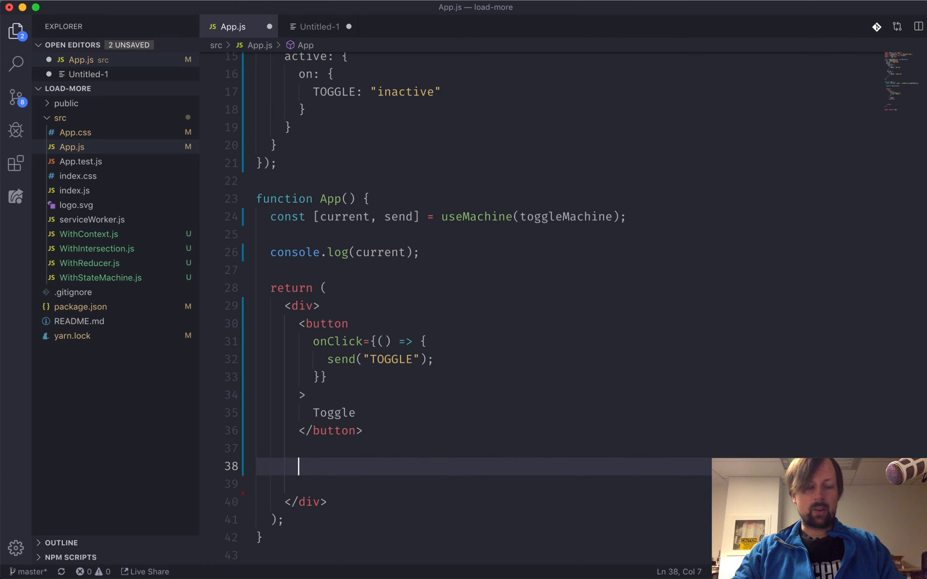
type("{")
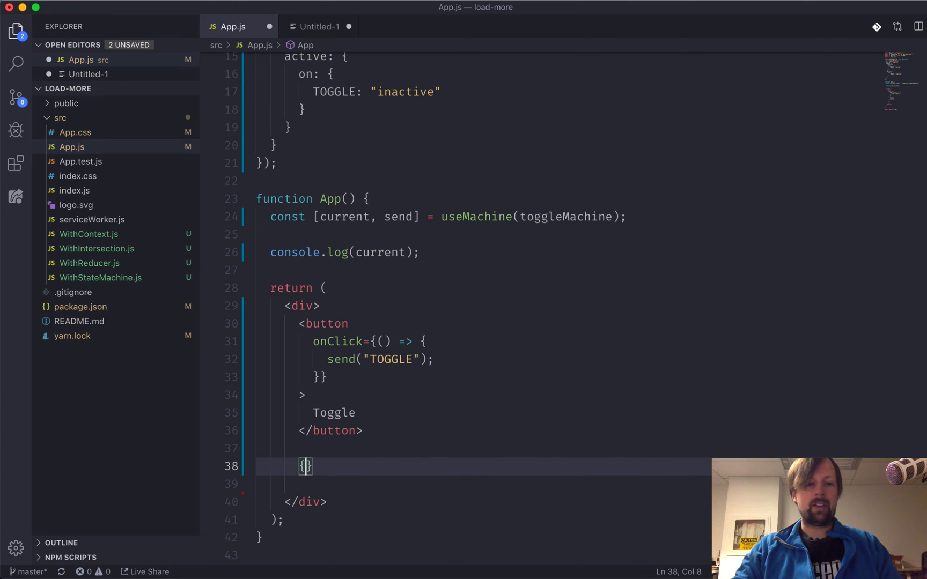
type("current.matches(")
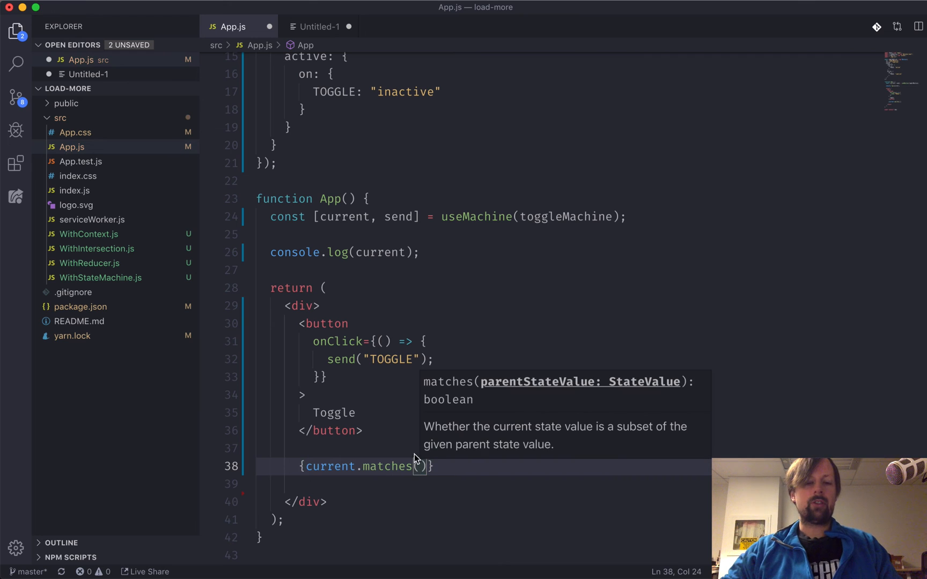
double_click(330, 467)
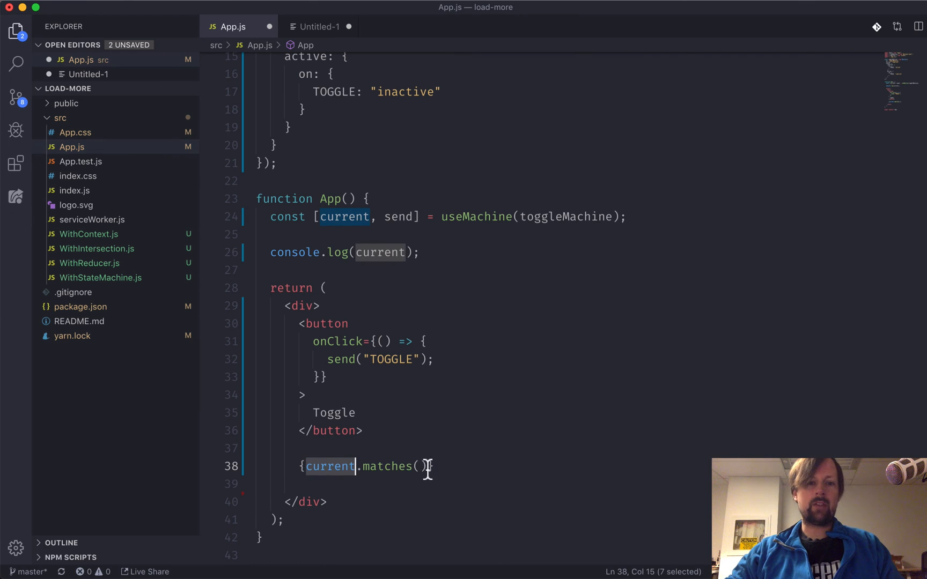
type("'active'")
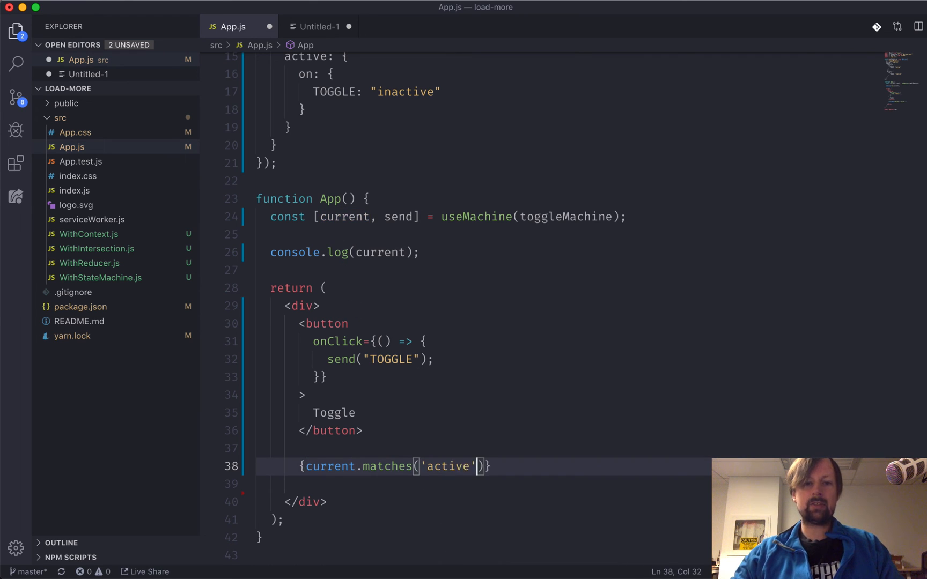
type("? 'We'")
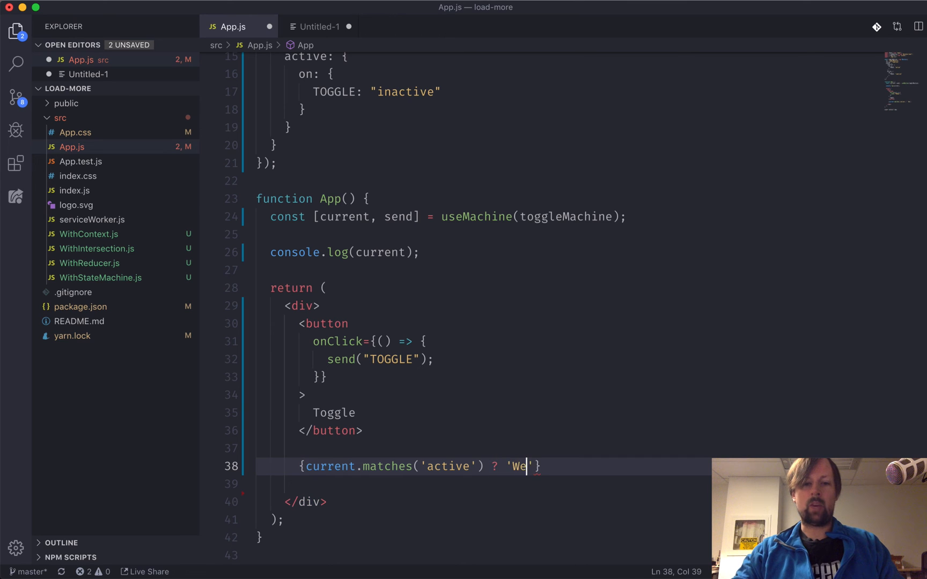
type("are active' :")
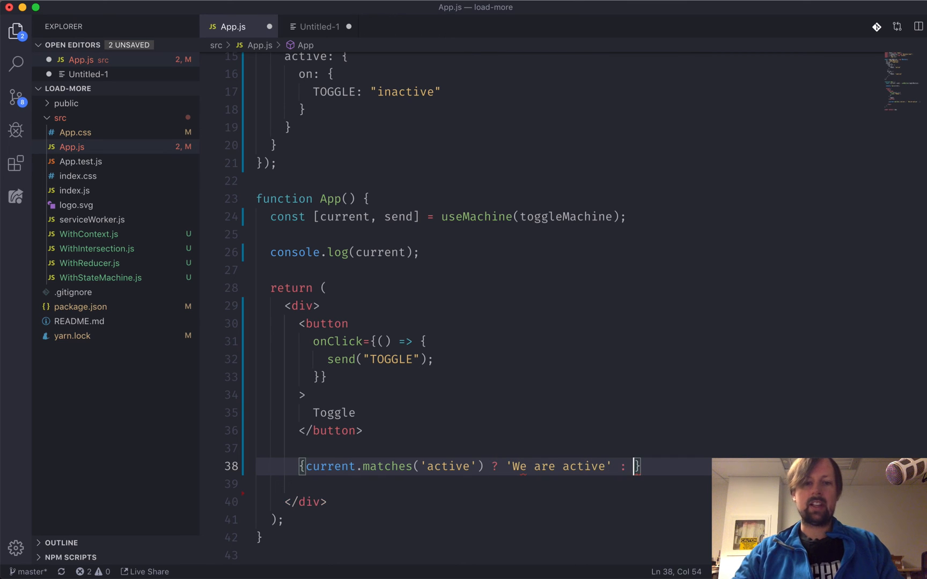
key("Backspace")
type("&&")
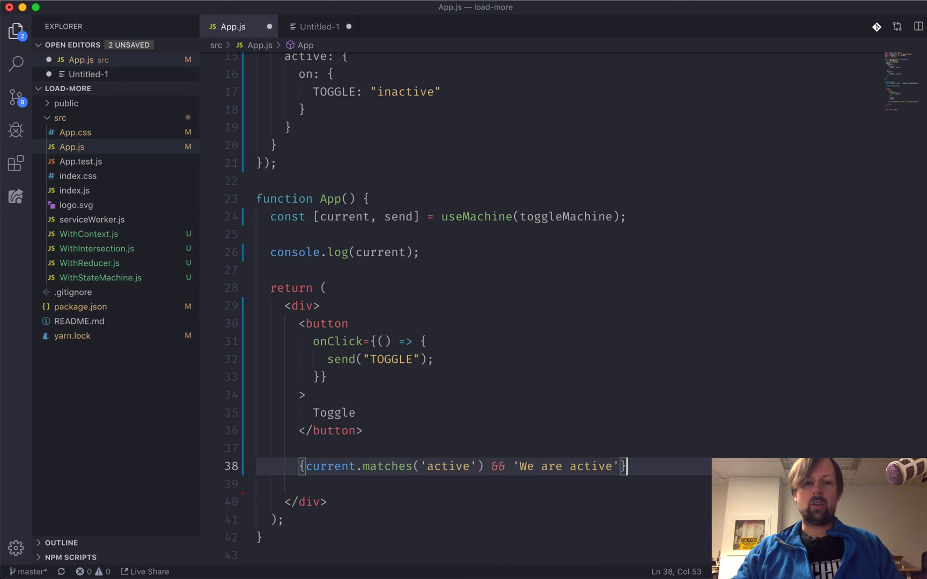
left_click(520, 466)
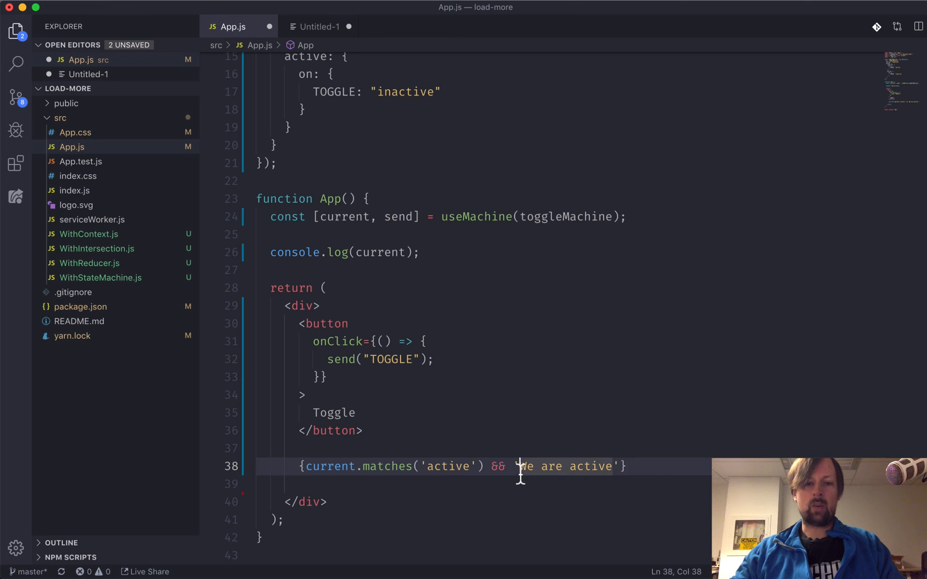
type("<span></span>")
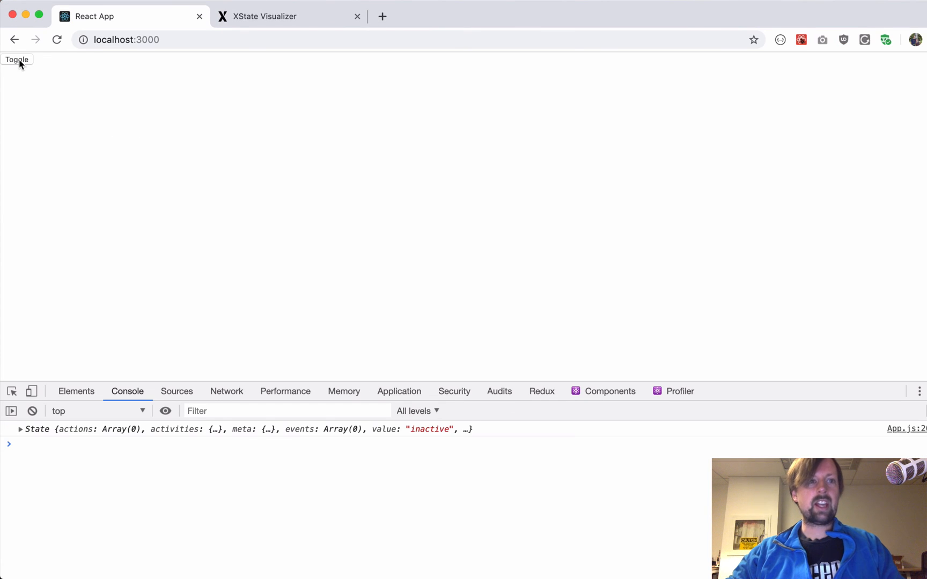
Add a matching line for 'inactive' showing 'We are inactive' and check it with Toggle
left_click(16, 59)
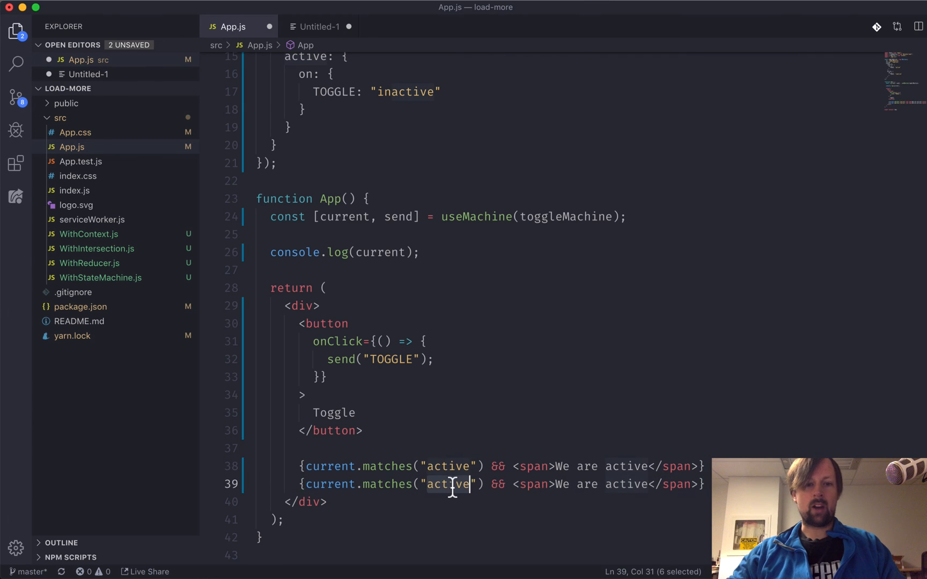
type("inactive")
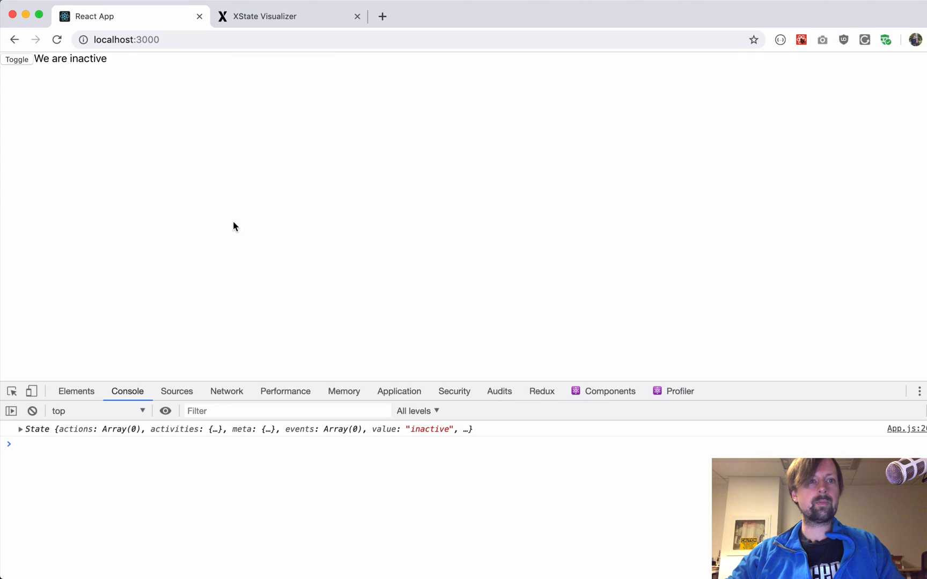
left_click(15, 59)
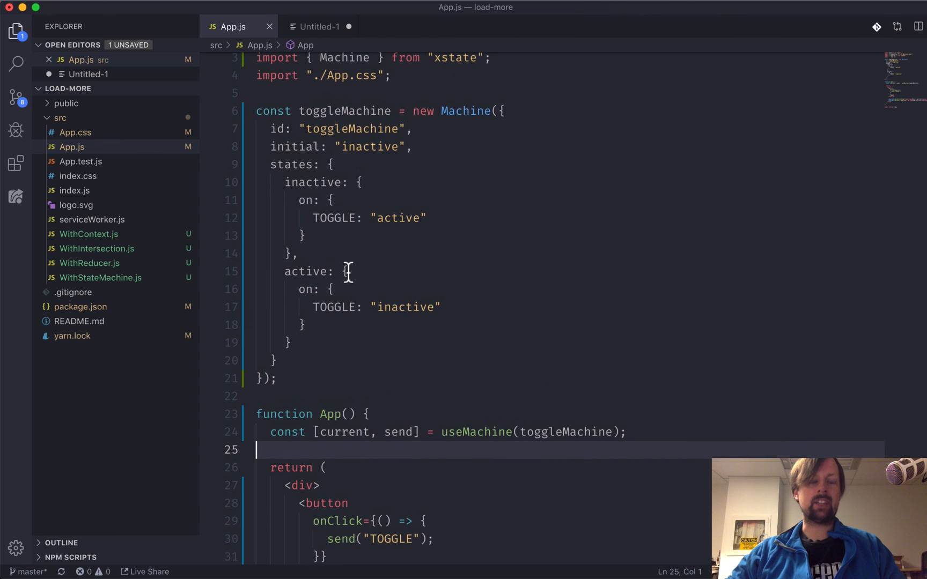
mouse_move(315, 241)
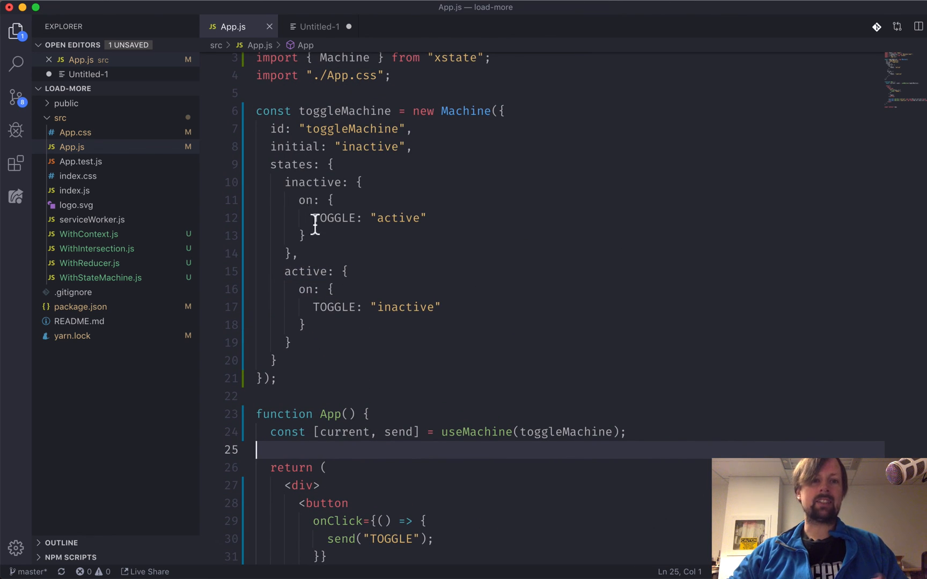
double_click(333, 217)
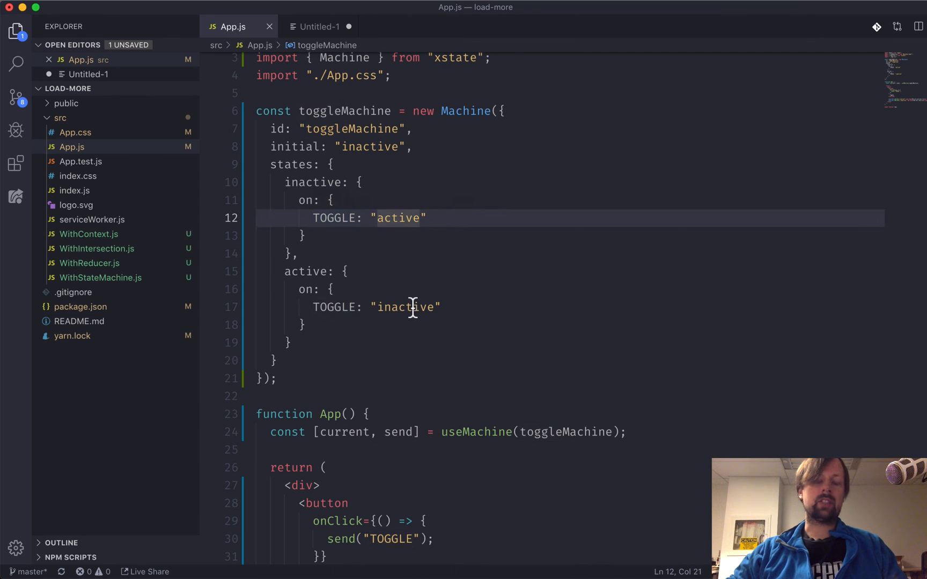
scroll("down", 3)
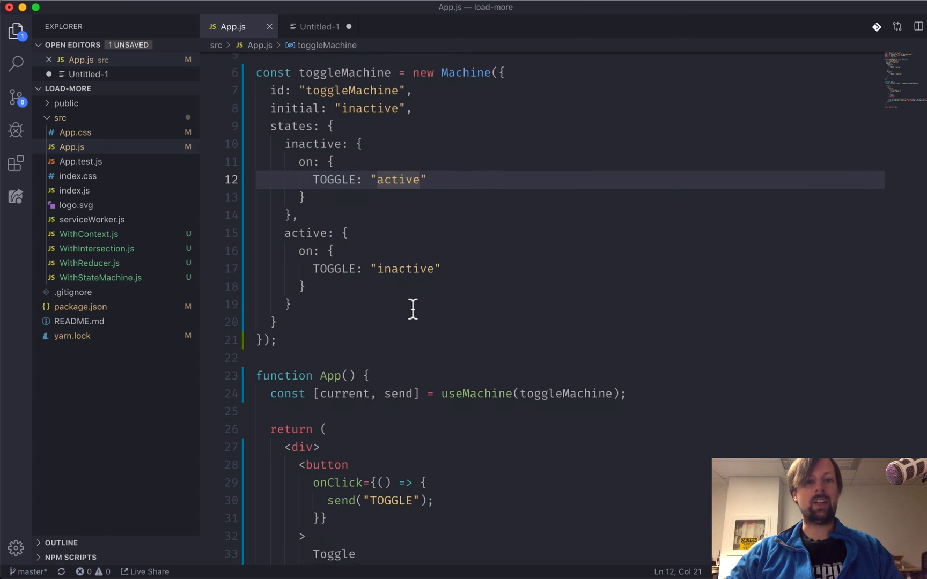
scroll("down", 3)
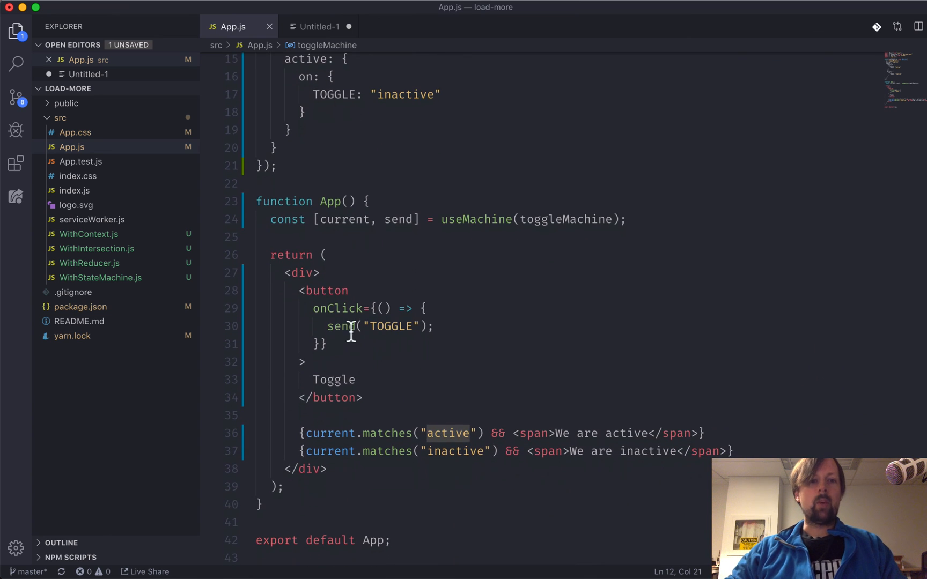
double_click(475, 219)
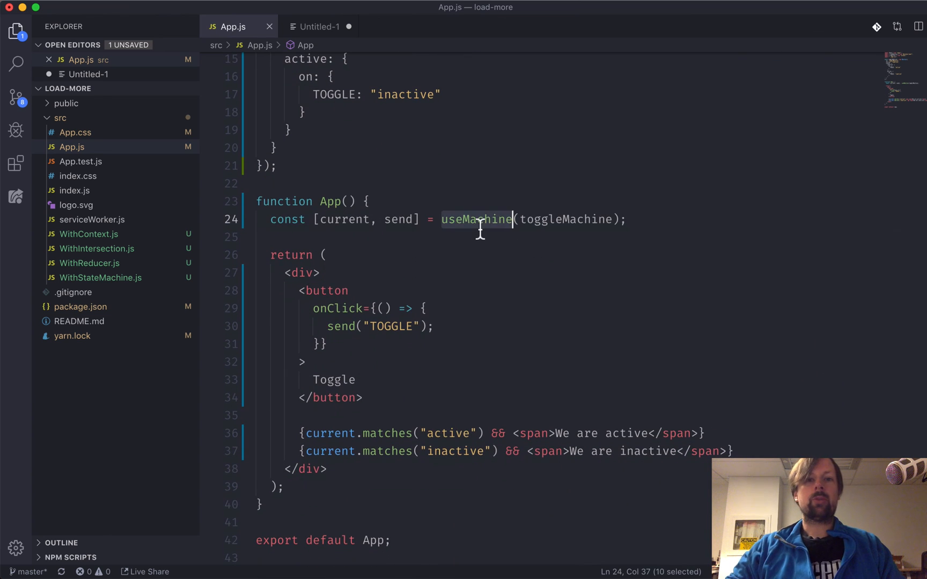
double_click(344, 219)
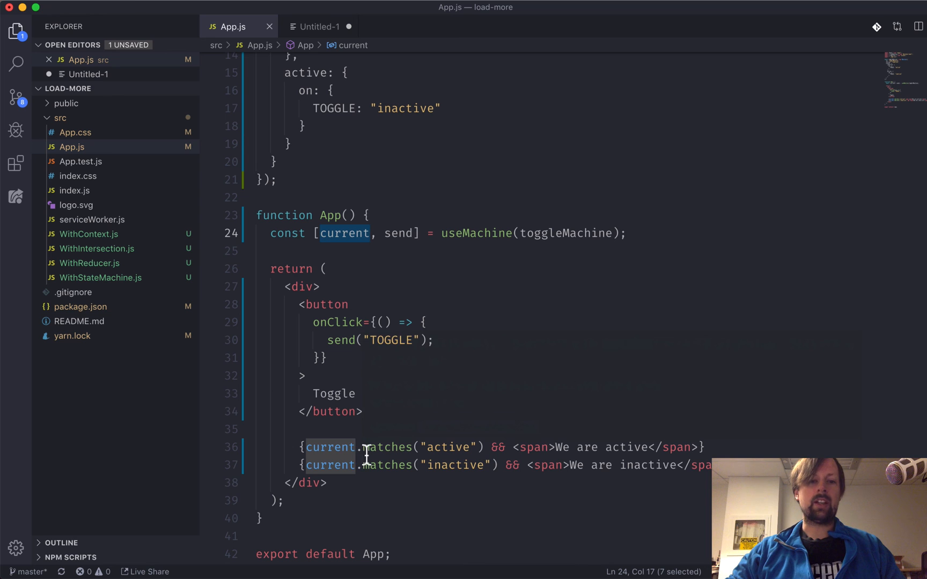
double_click(390, 447)
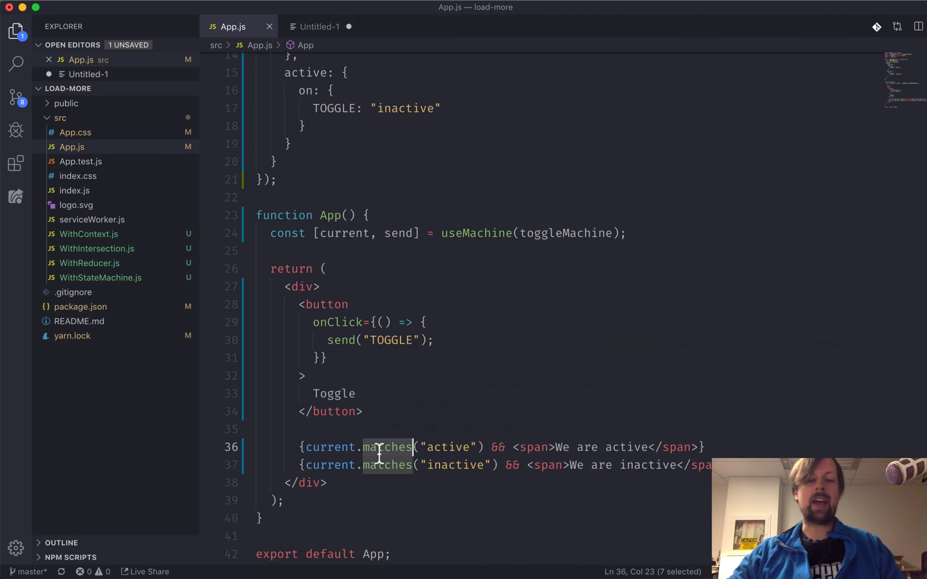
mouse_move(476, 447)
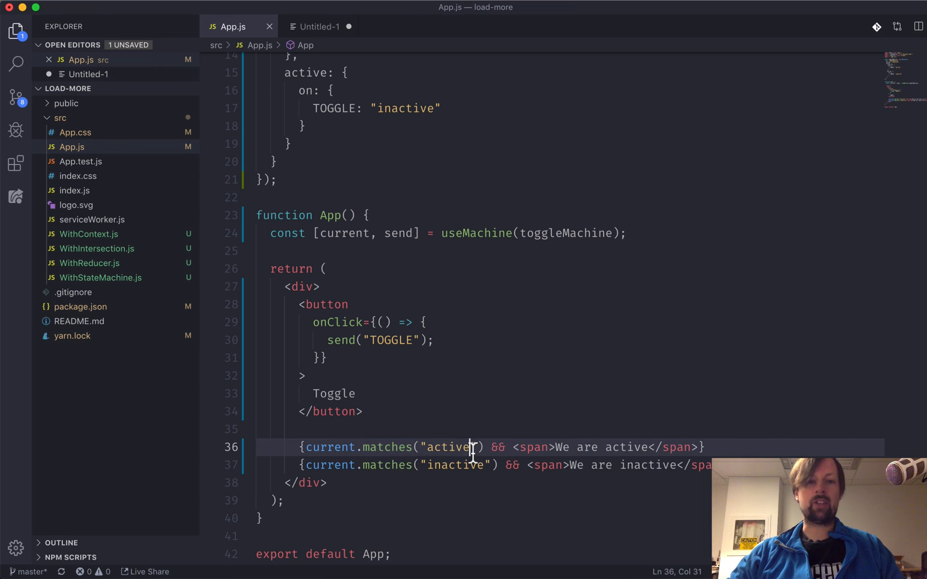
double_click(399, 233)
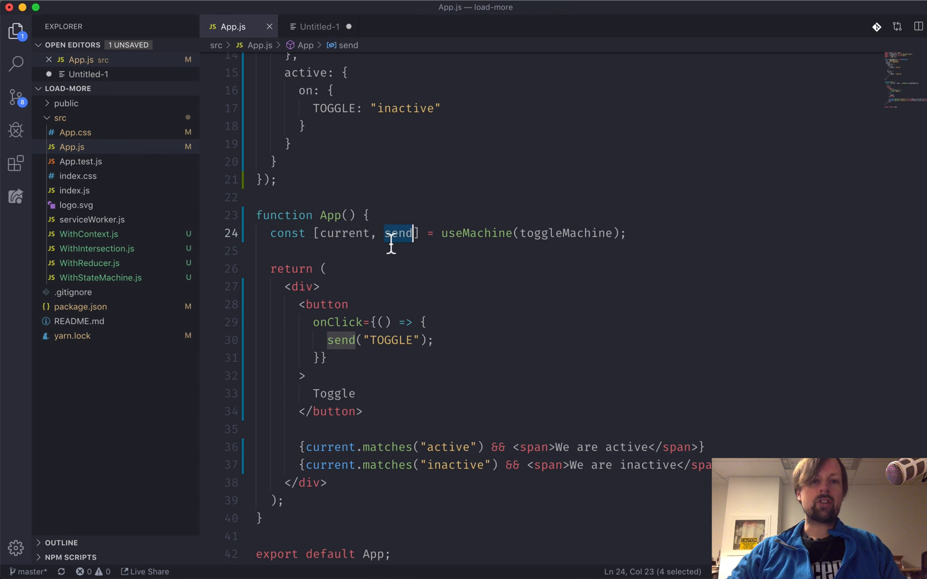
left_click(433, 340)
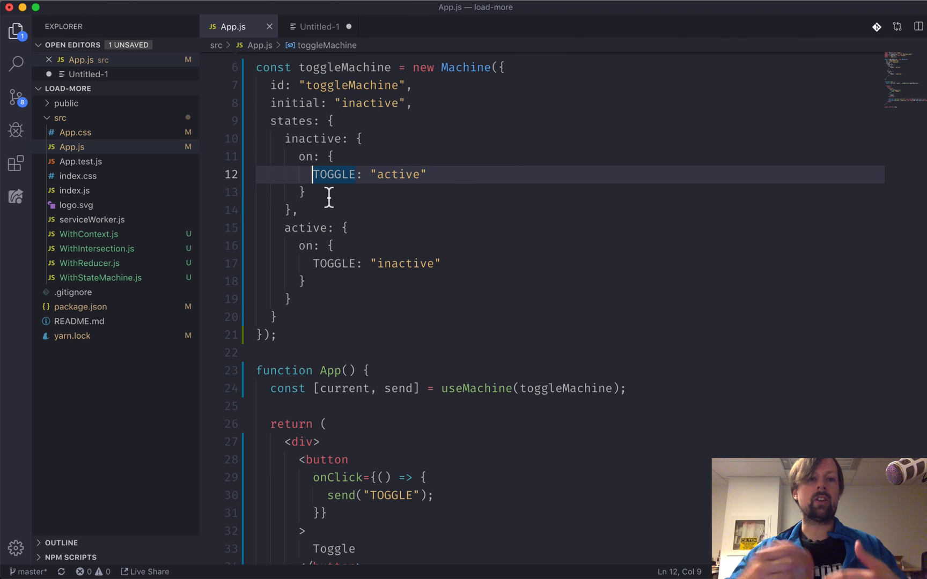
mouse_move(369, 246)
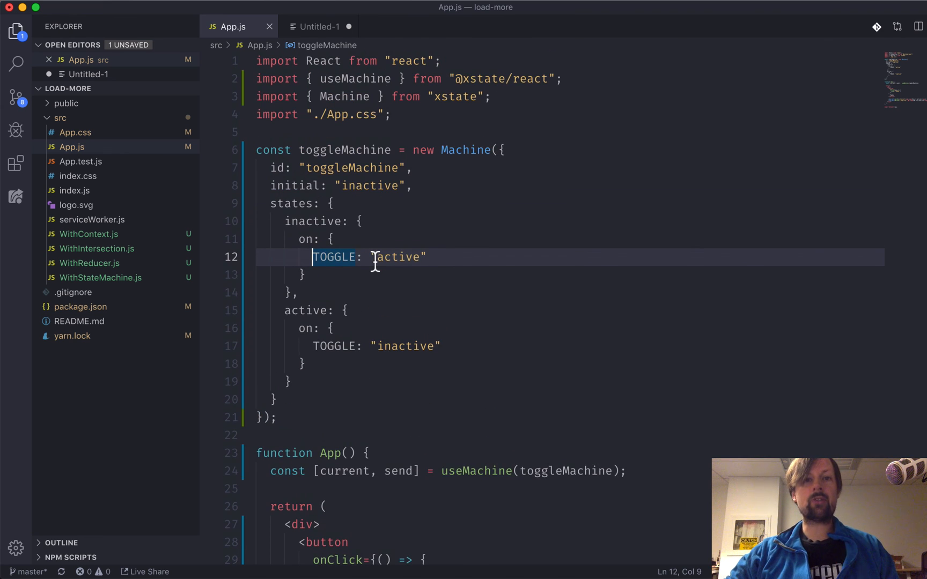
scroll("down", 3)
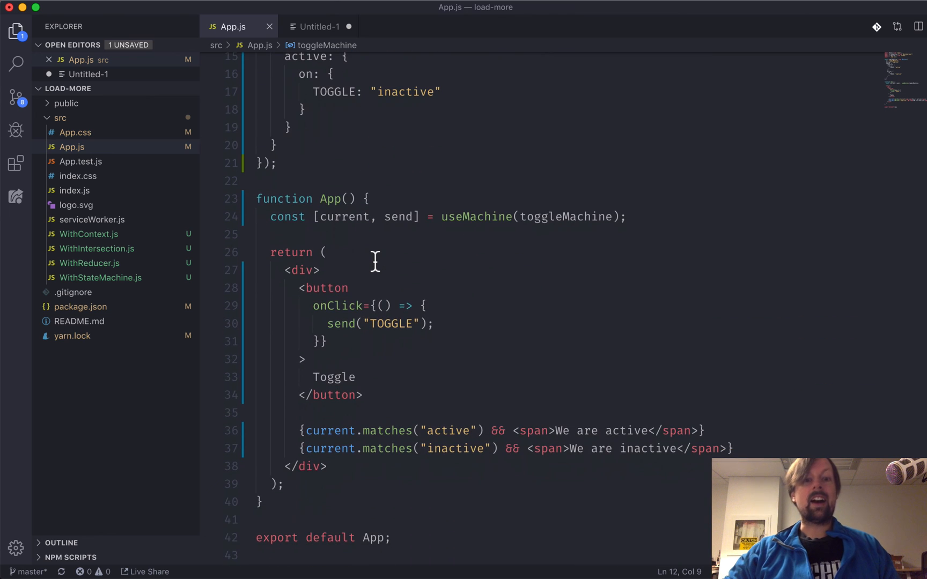